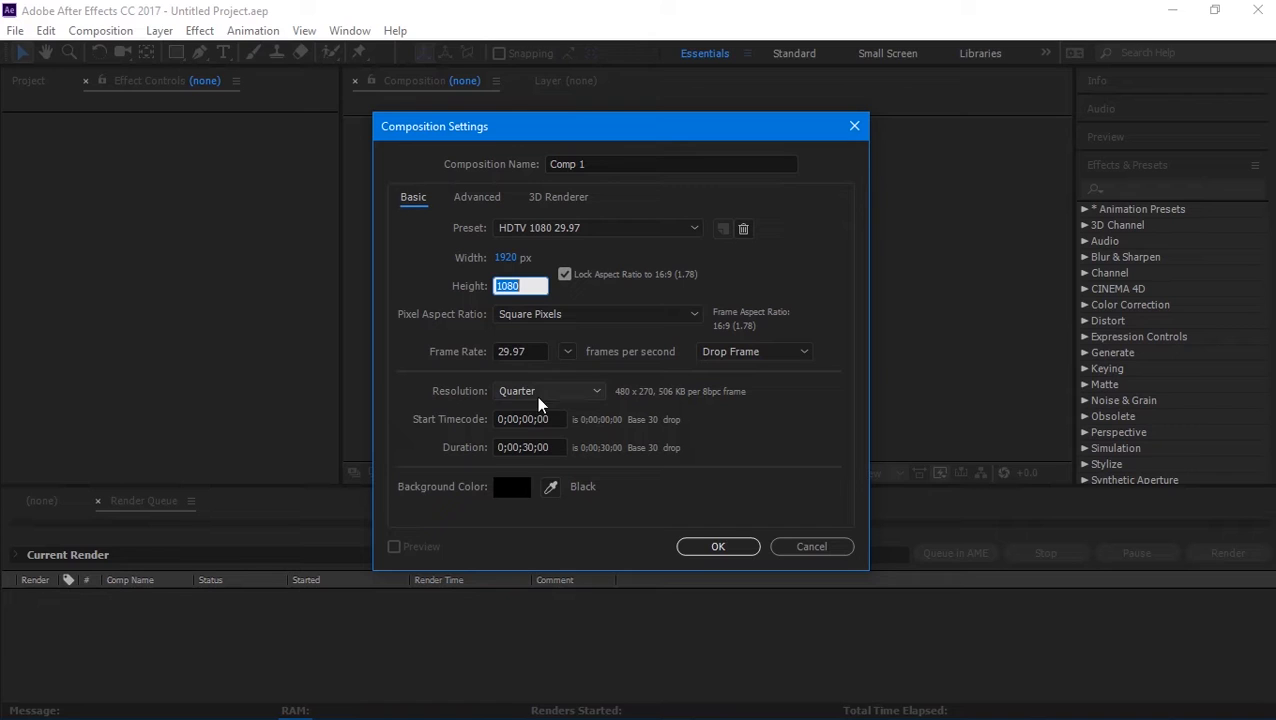
pyautogui.moveTo(530, 450)
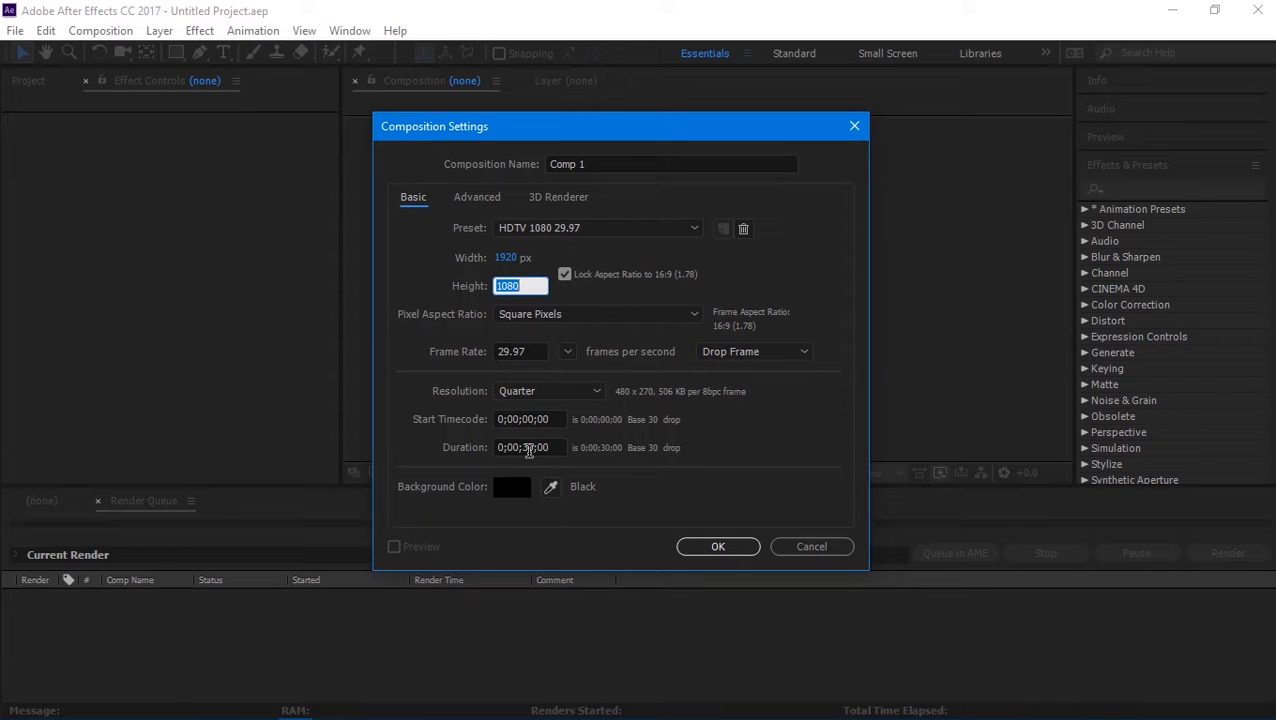
# Step: Set the composition duration to 10 seconds and name it 'round disk'
pyautogui.click(528, 448)
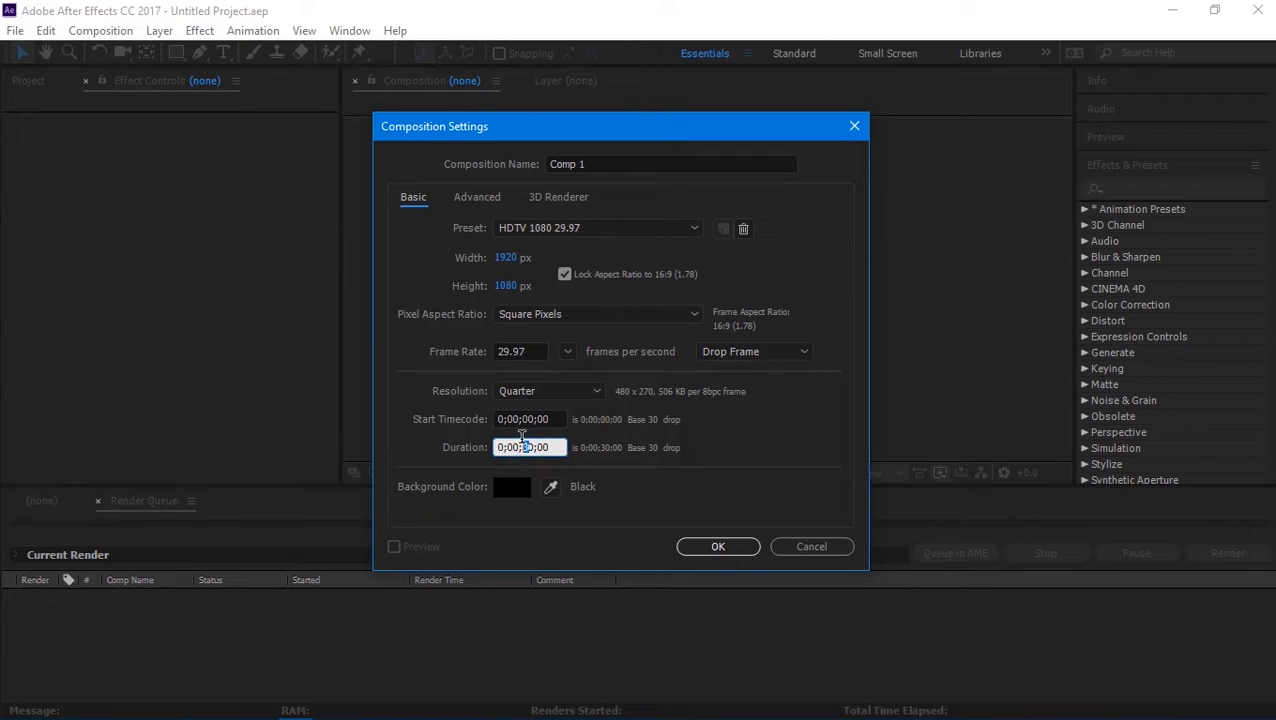
pyautogui.moveTo(936, 414)
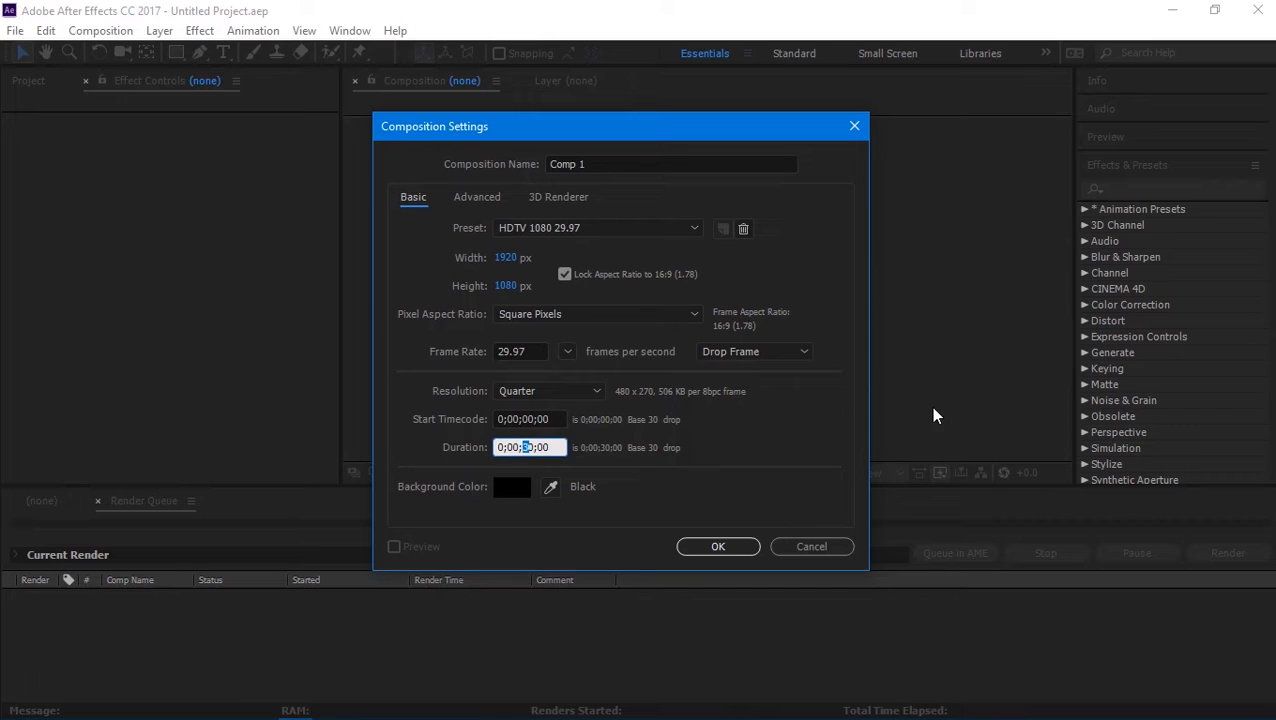
pyautogui.write('10')
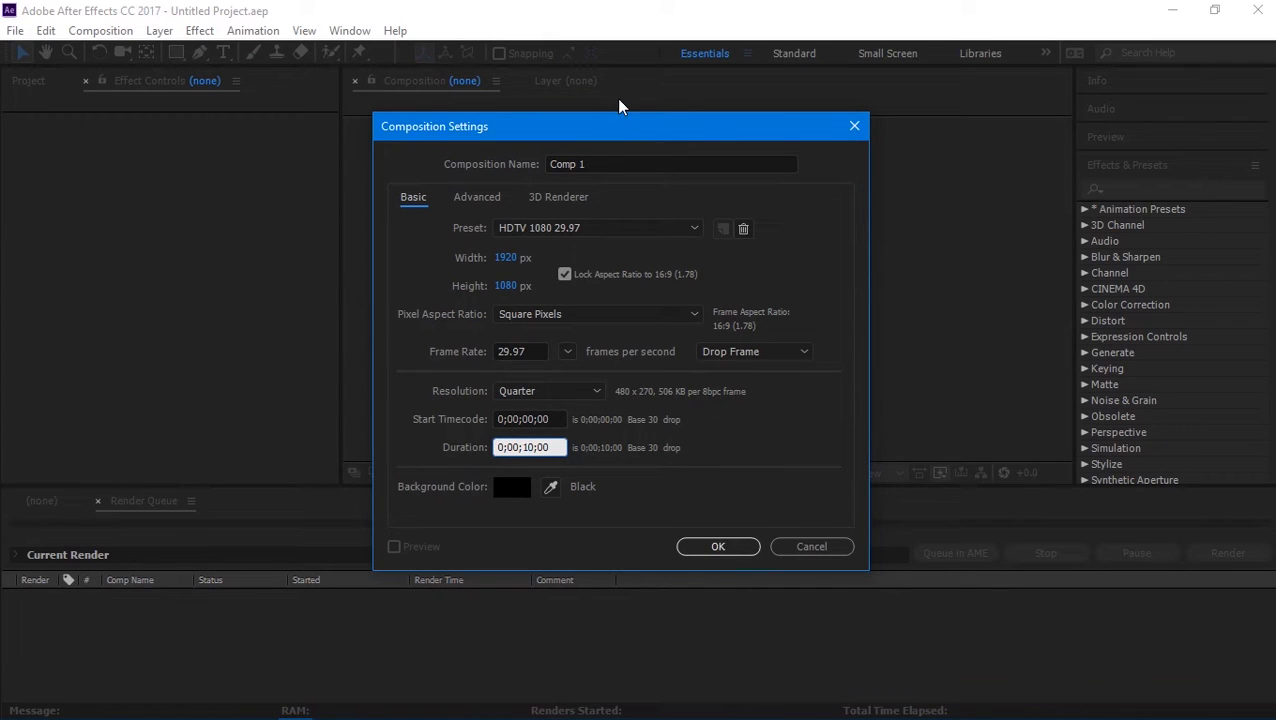
pyautogui.tripleClick(670, 164)
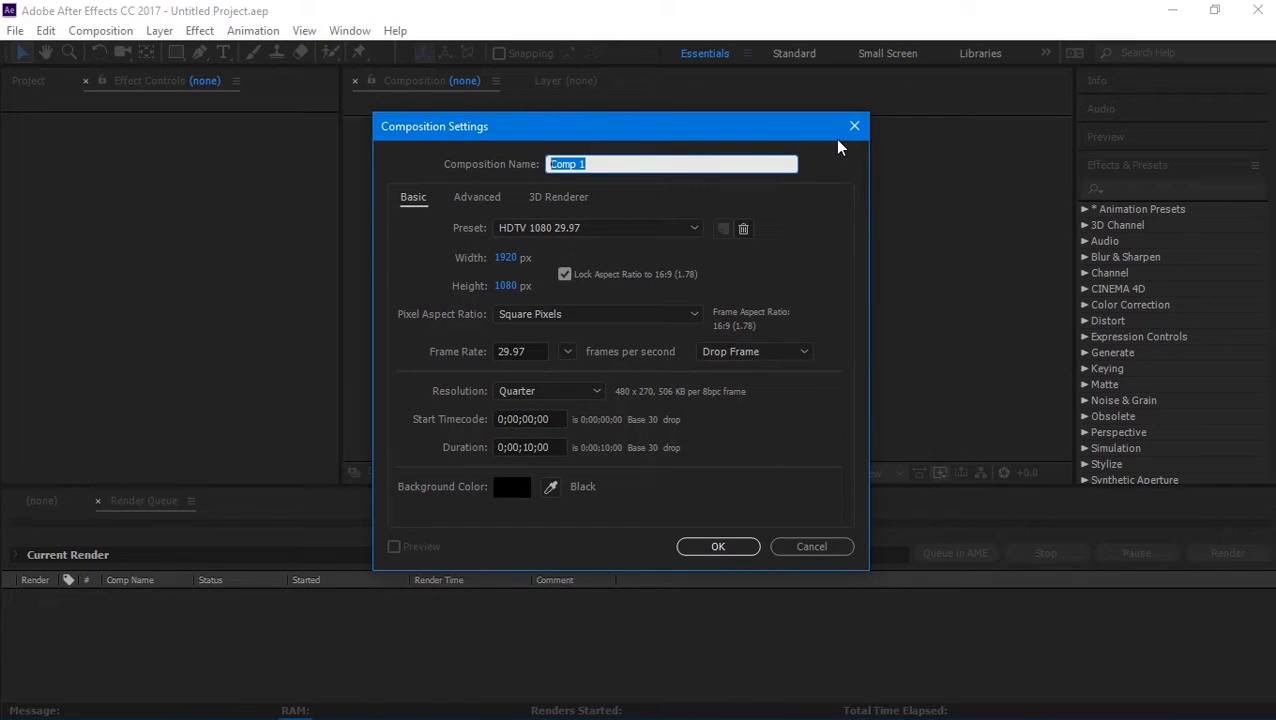
pyautogui.write('round')
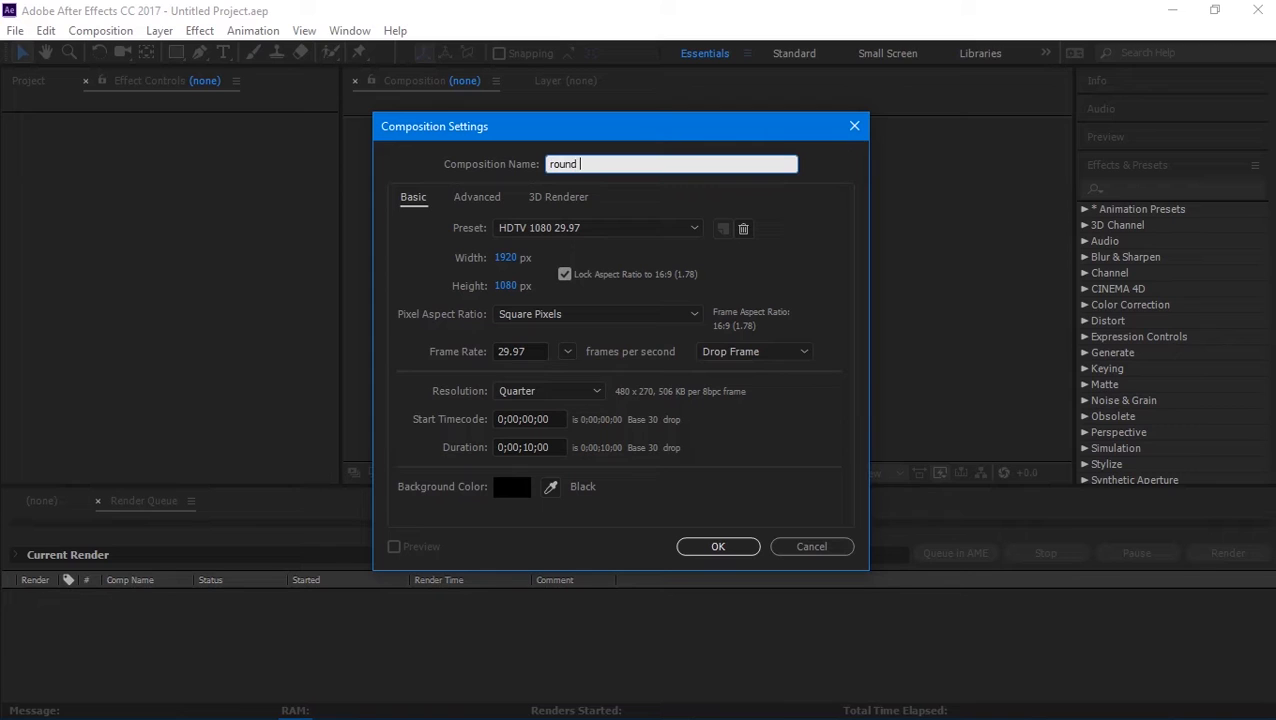
pyautogui.write('disk')
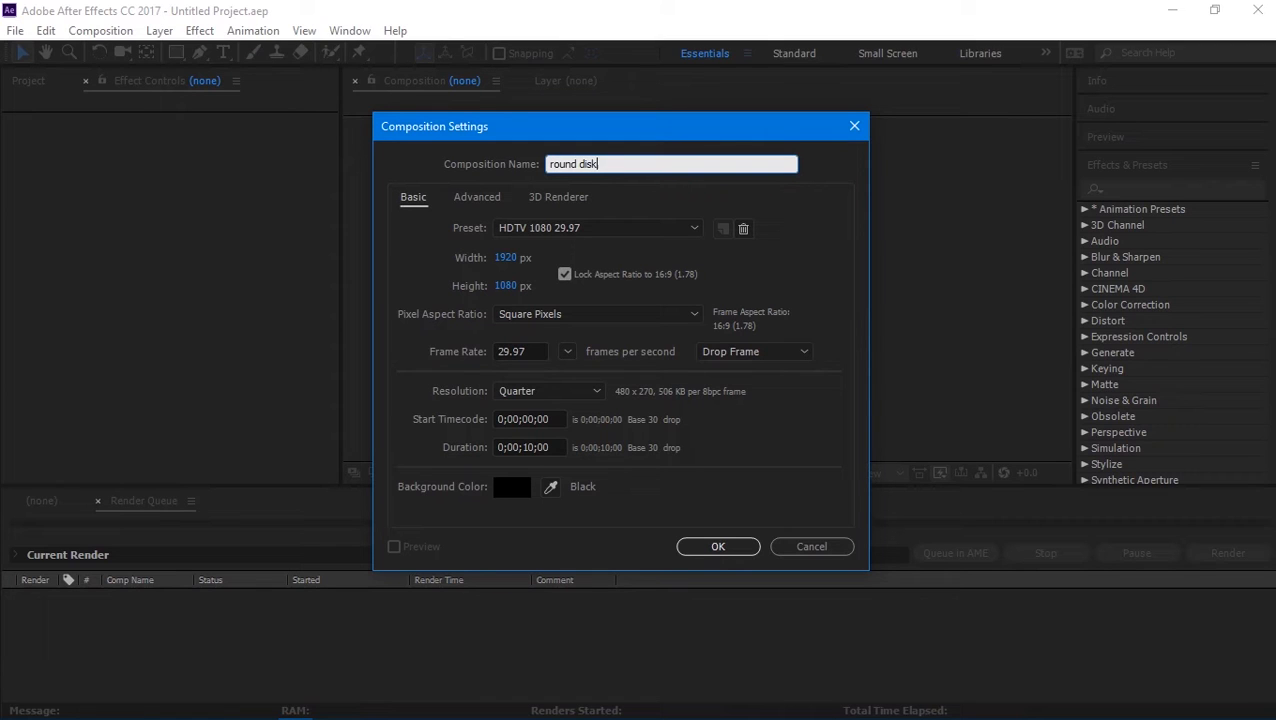
pyautogui.moveTo(718, 546)
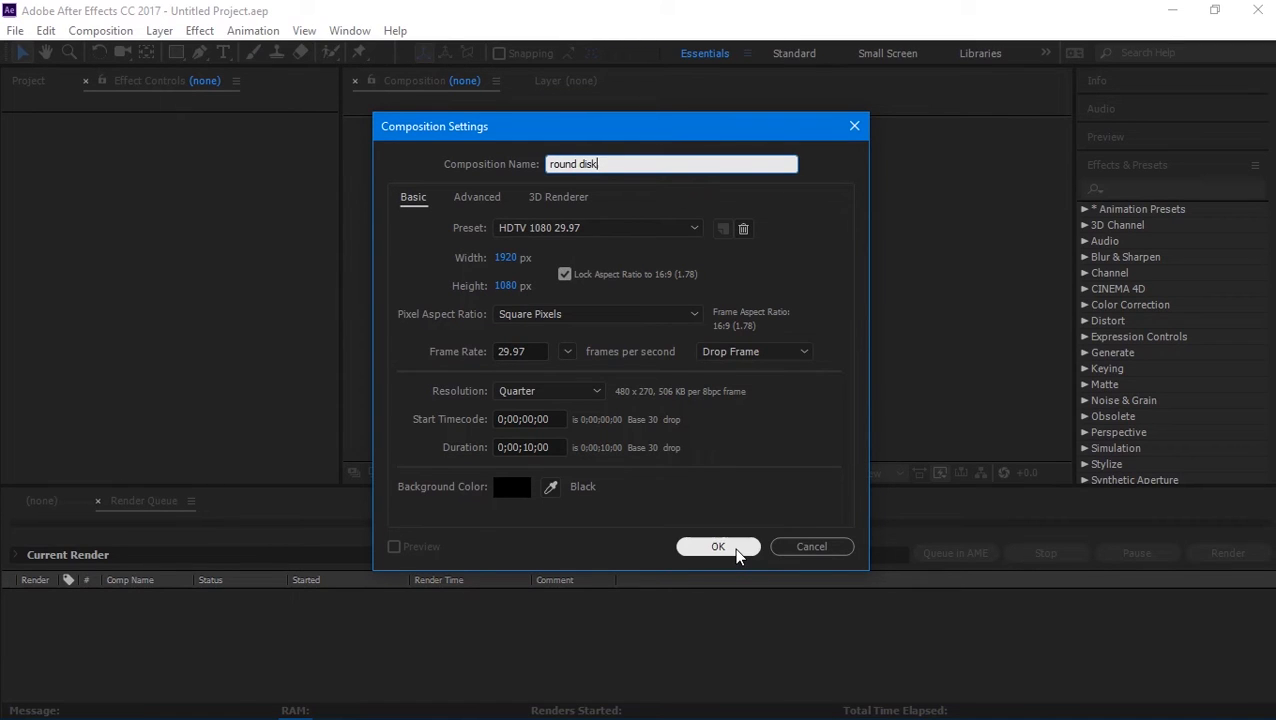
pyautogui.click(718, 546)
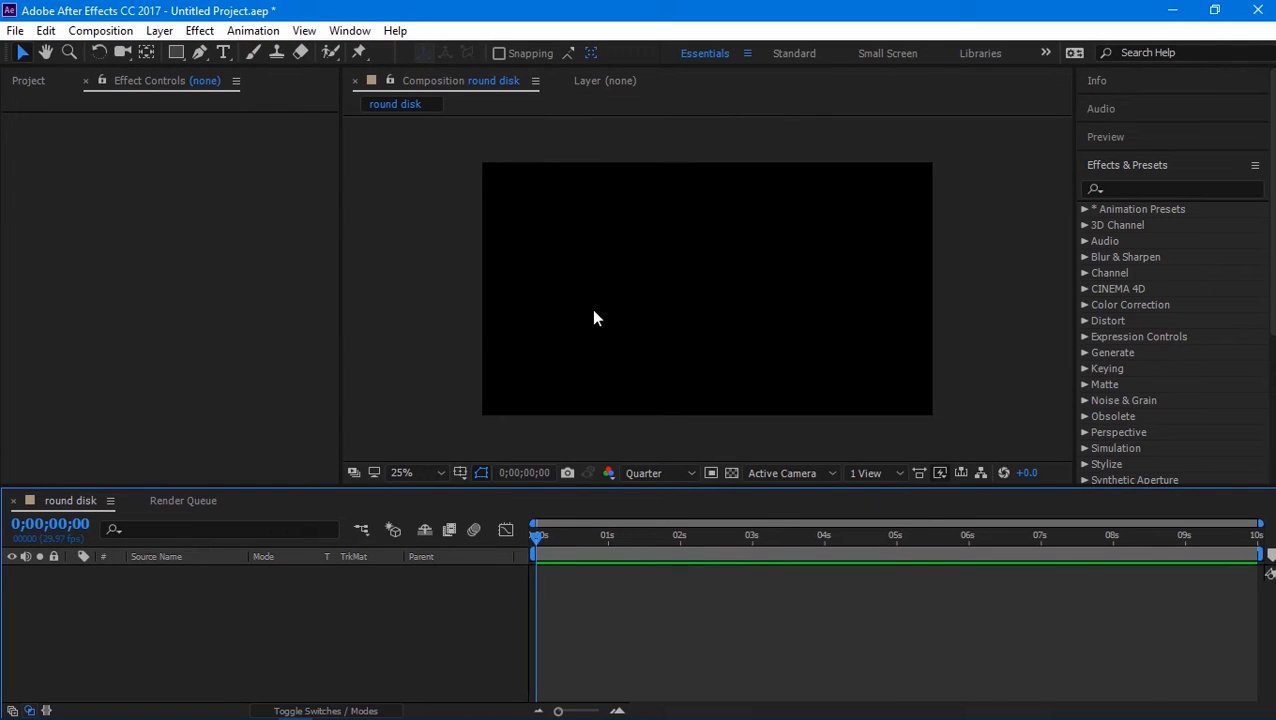
# Step: Import cd.png and Vinyl Record PSD Mockup.png into the Project panel
pyautogui.click(28, 80)
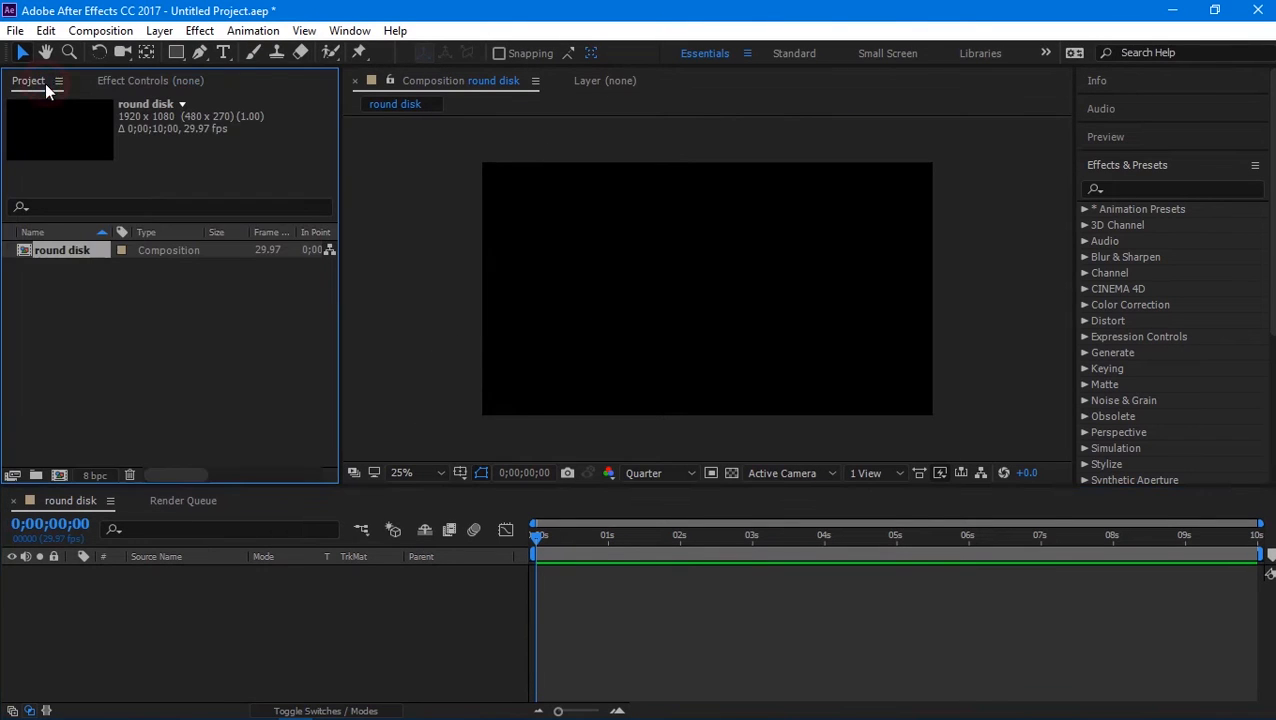
pyautogui.moveTo(208, 352)
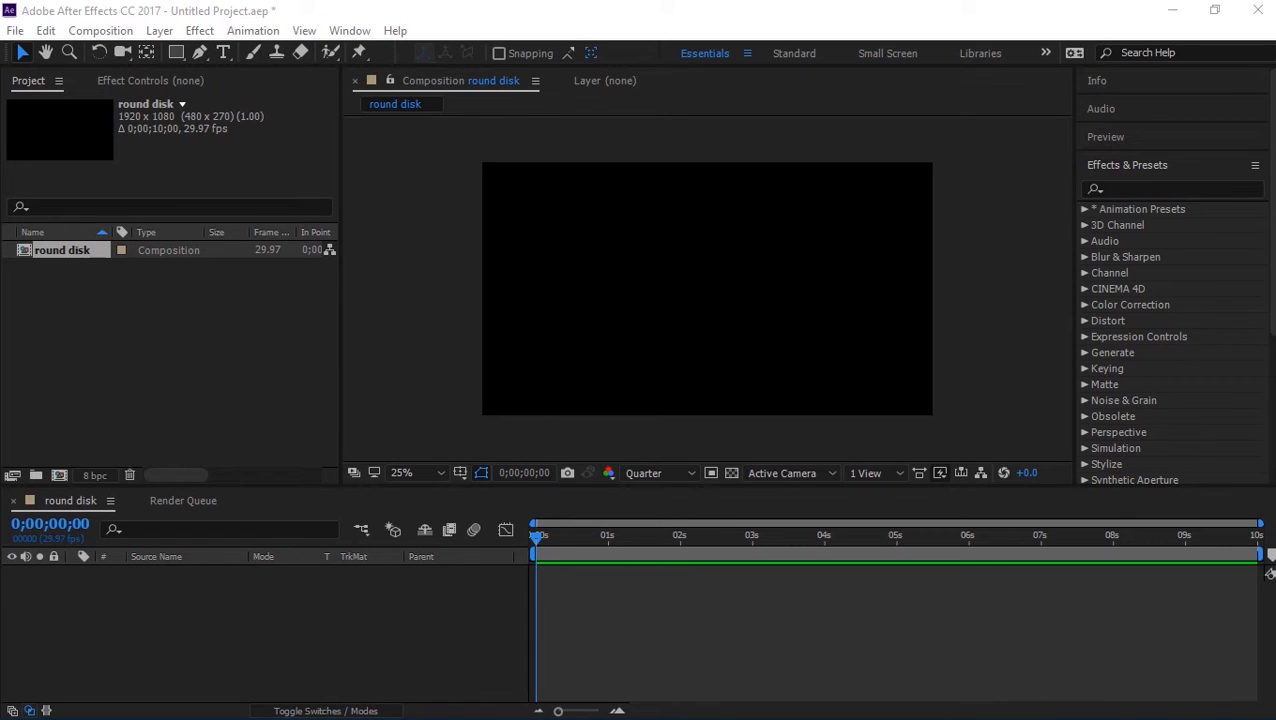
pyautogui.click(196, 374)
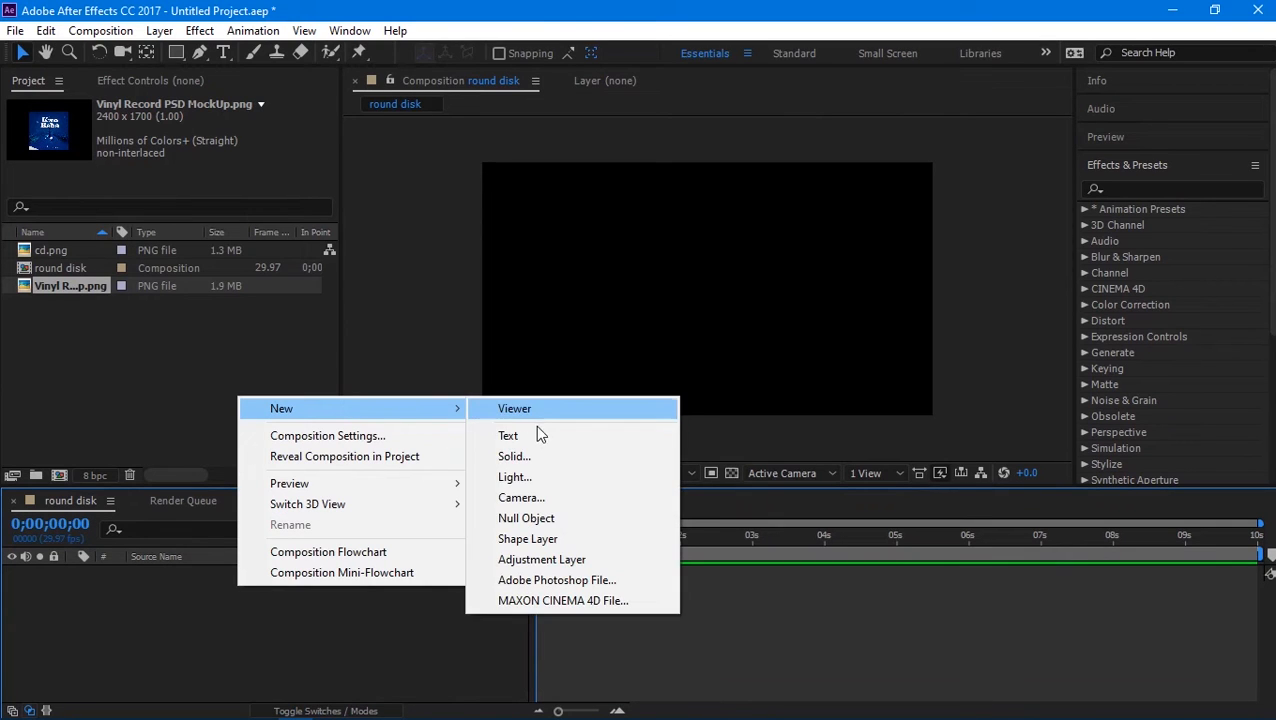
# Step: Create a new full-frame solid layer coloured deep red
pyautogui.click(514, 456)
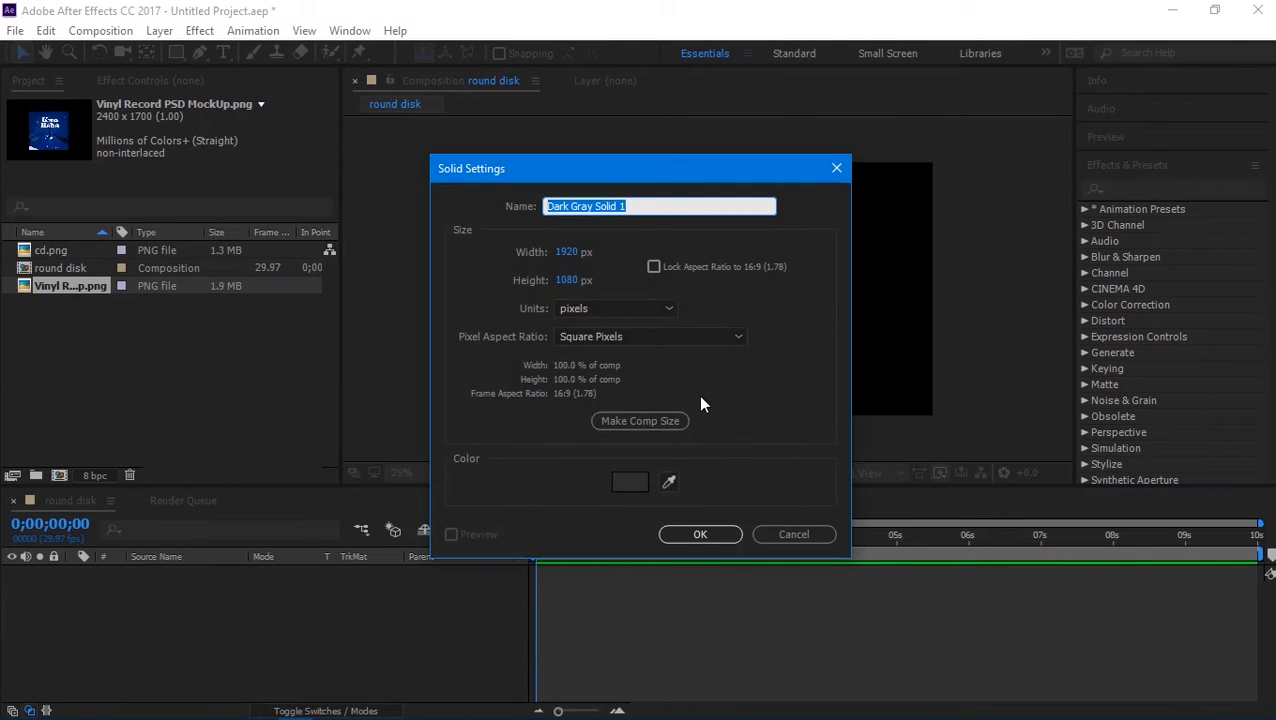
pyautogui.moveTo(576, 272)
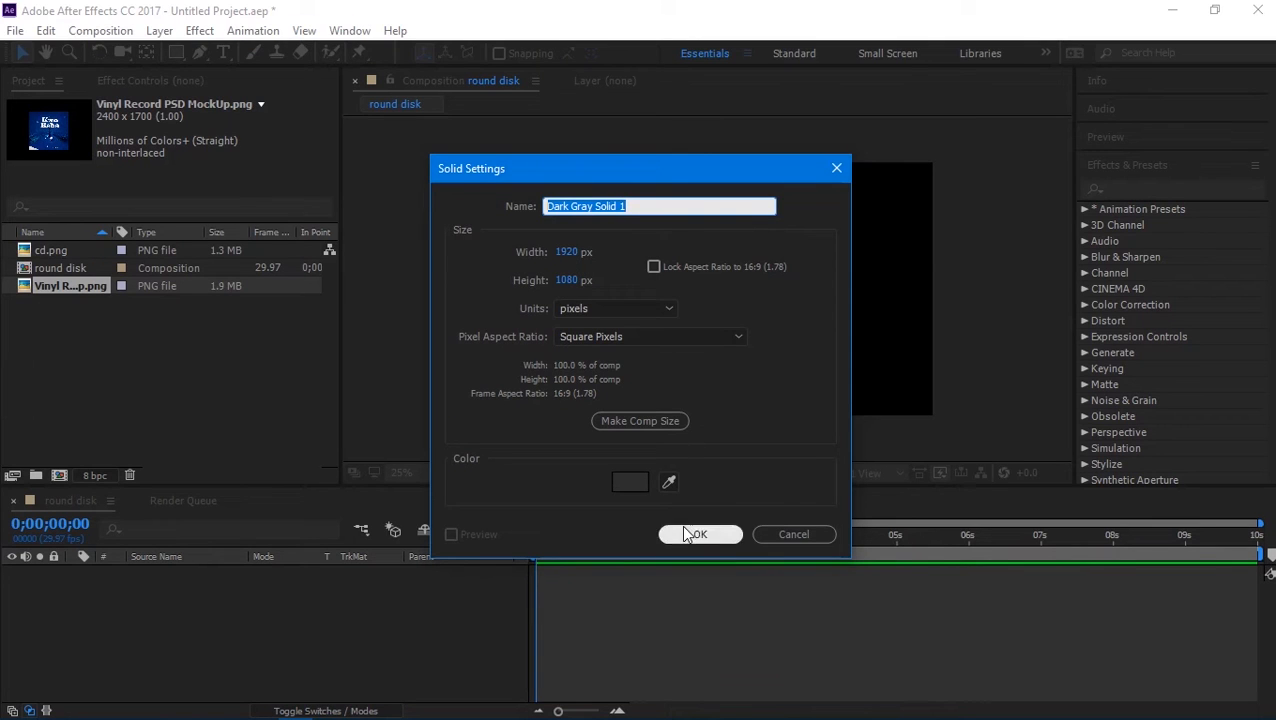
pyautogui.click(630, 482)
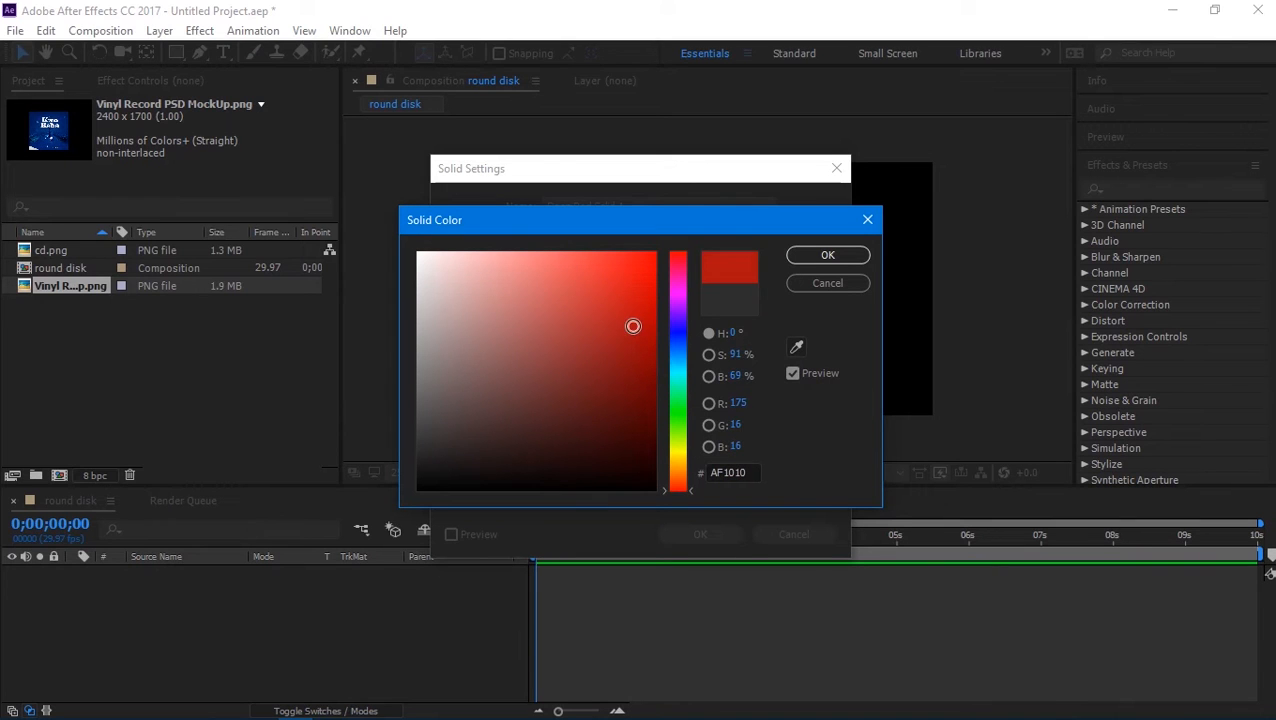
pyautogui.click(828, 256)
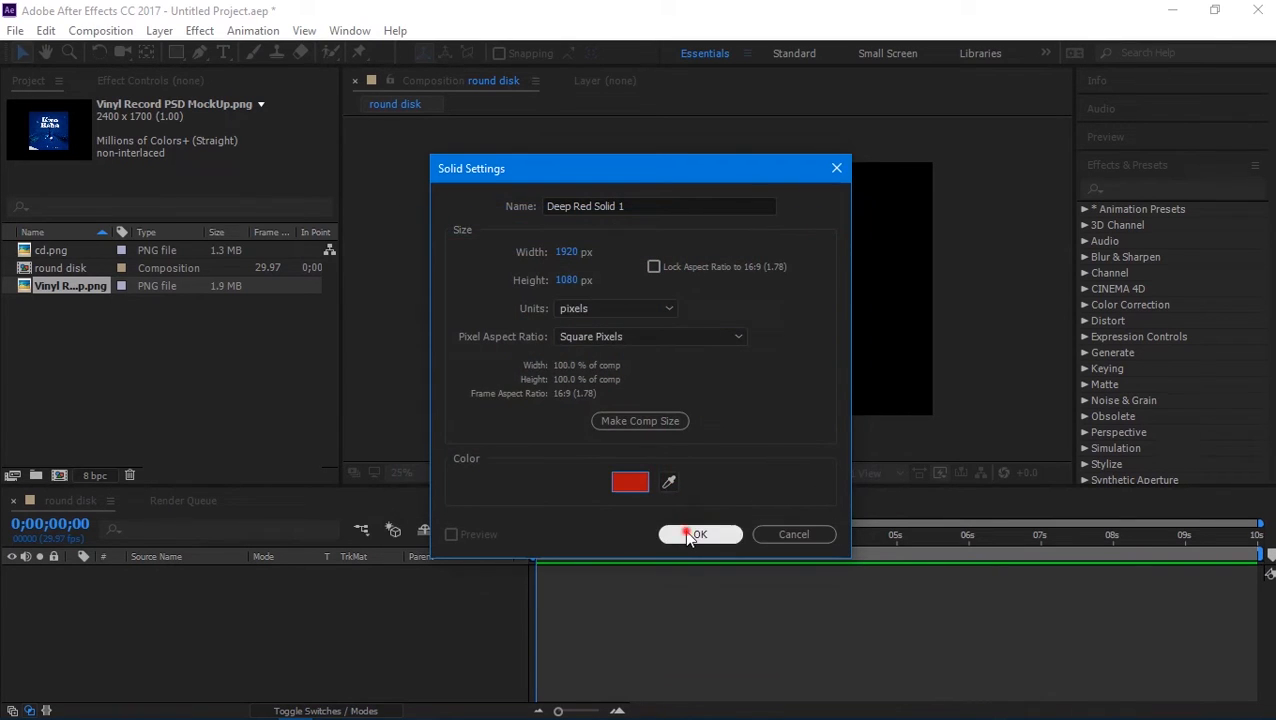
pyautogui.click(700, 534)
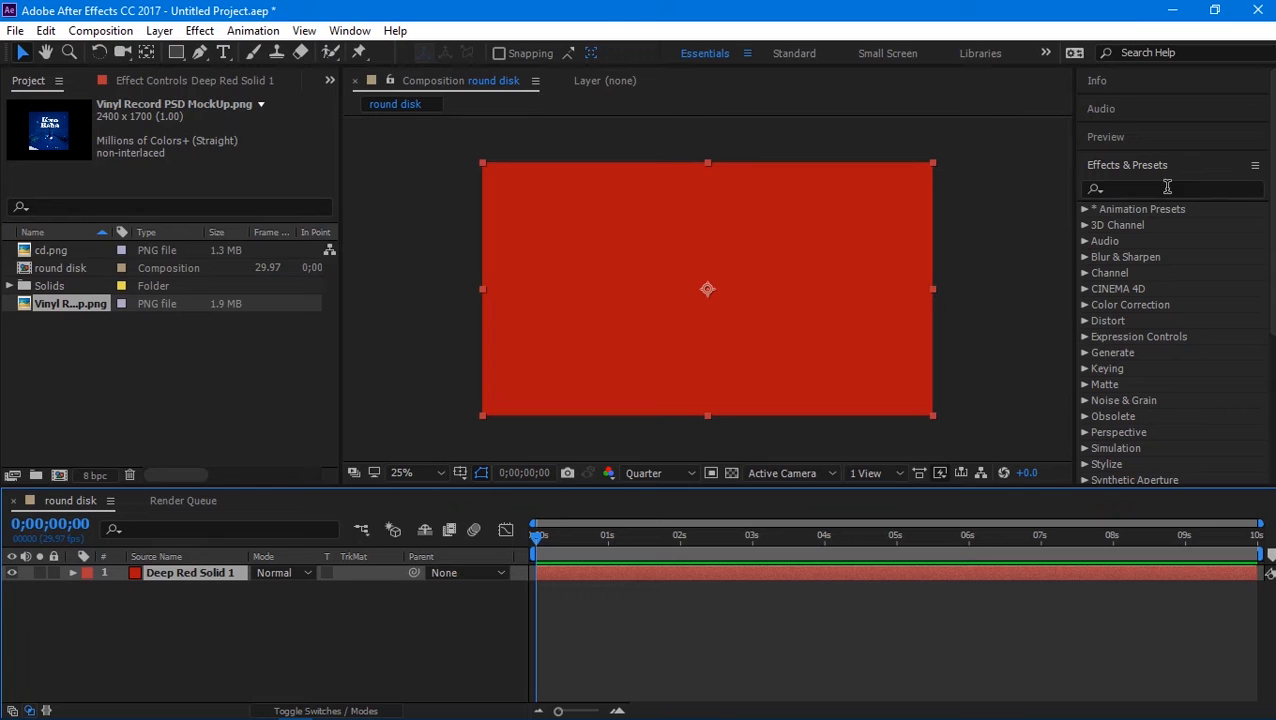
# Step: Find Gradient Ramp in Effects & Presets and apply it to the red solid
pyautogui.click(1170, 188)
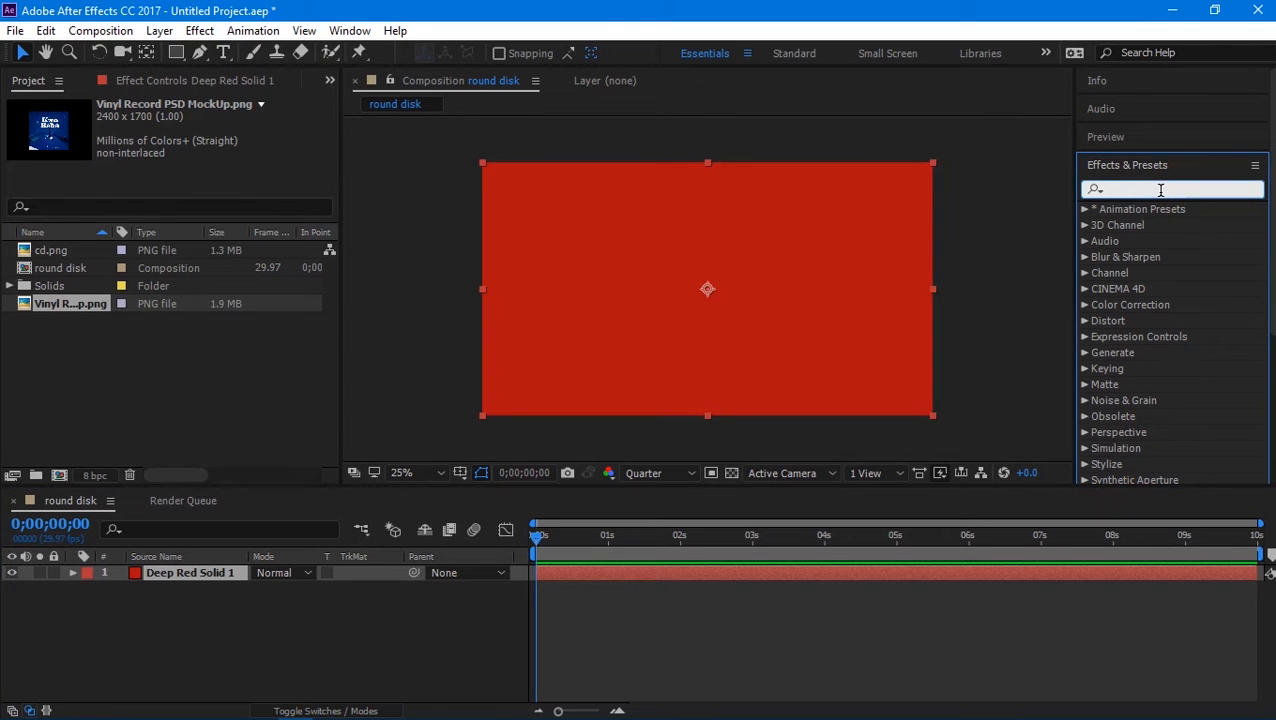
pyautogui.write('gradient')
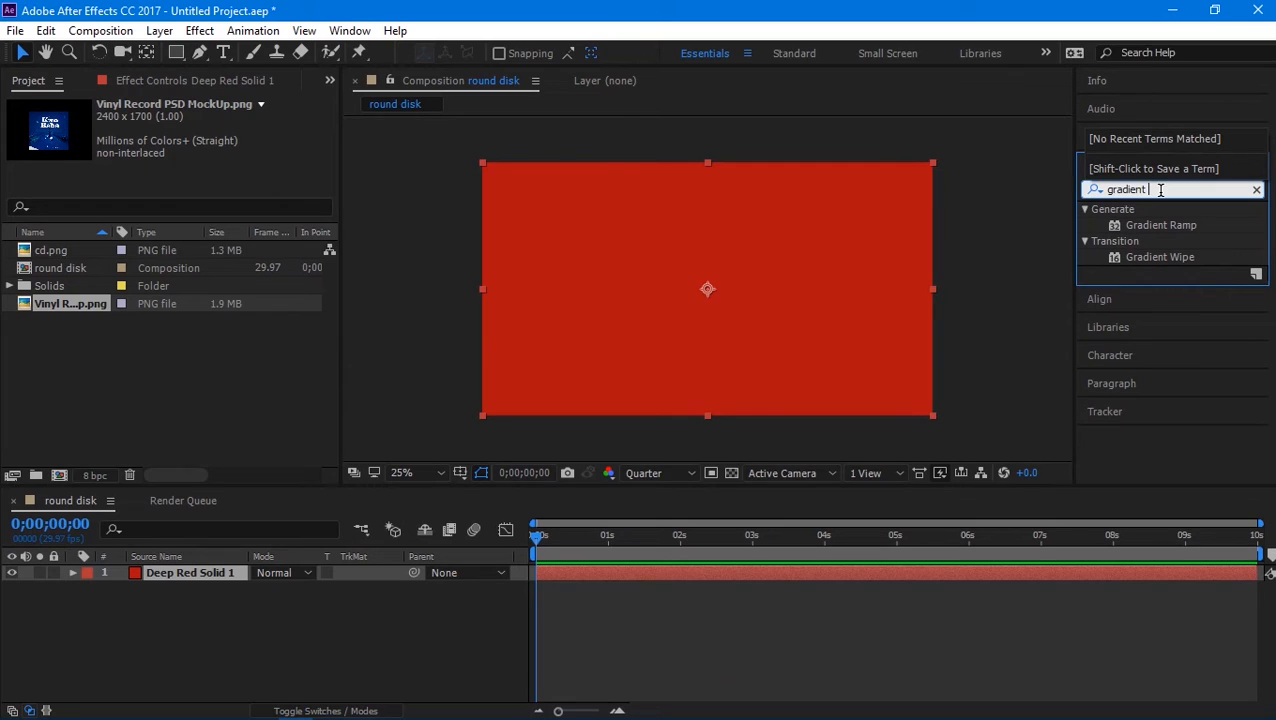
pyautogui.moveTo(1172, 228)
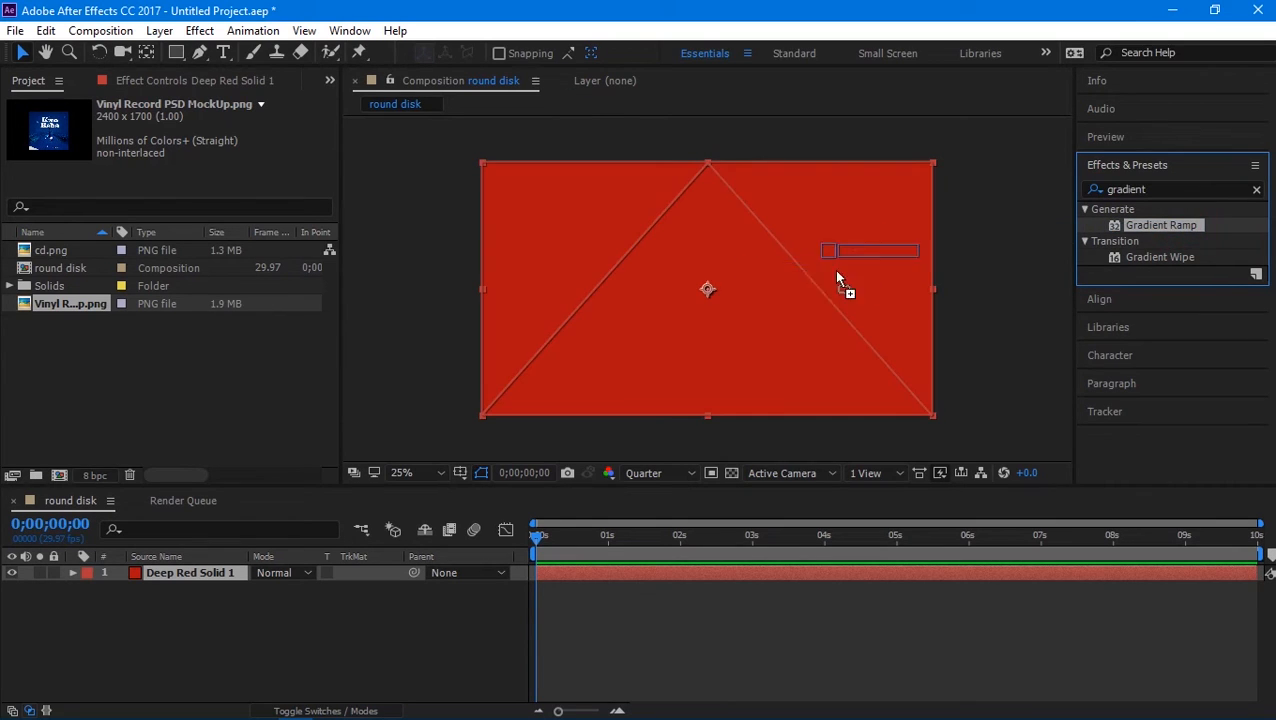
pyautogui.doubleClick(1160, 224)
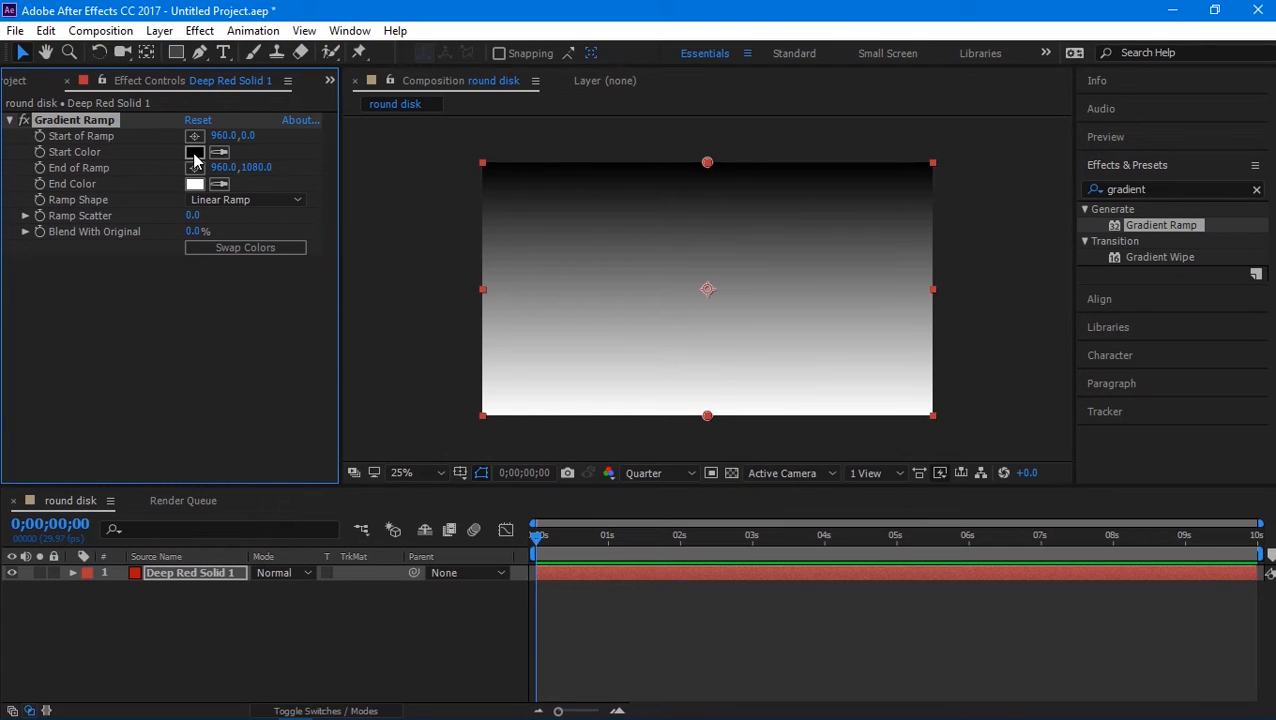
# Step: Set the Gradient Ramp start colour to medium blue 2756CE
pyautogui.click(194, 152)
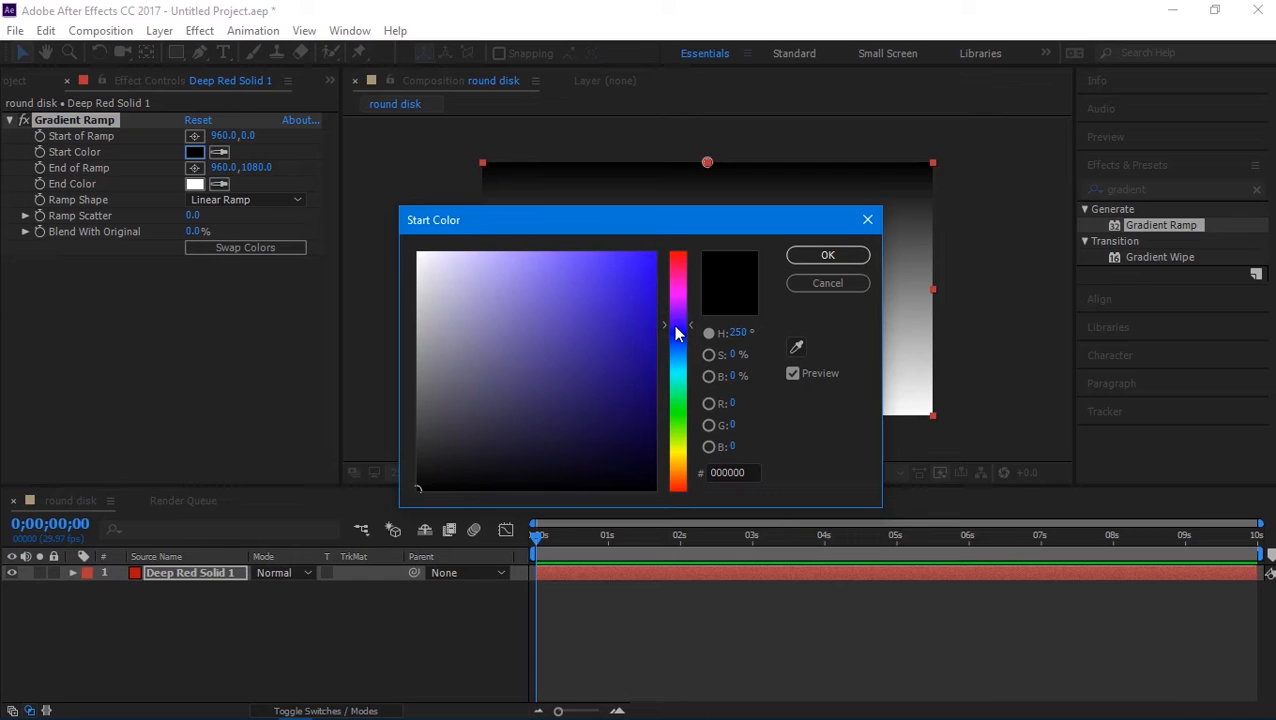
pyautogui.click(610, 296)
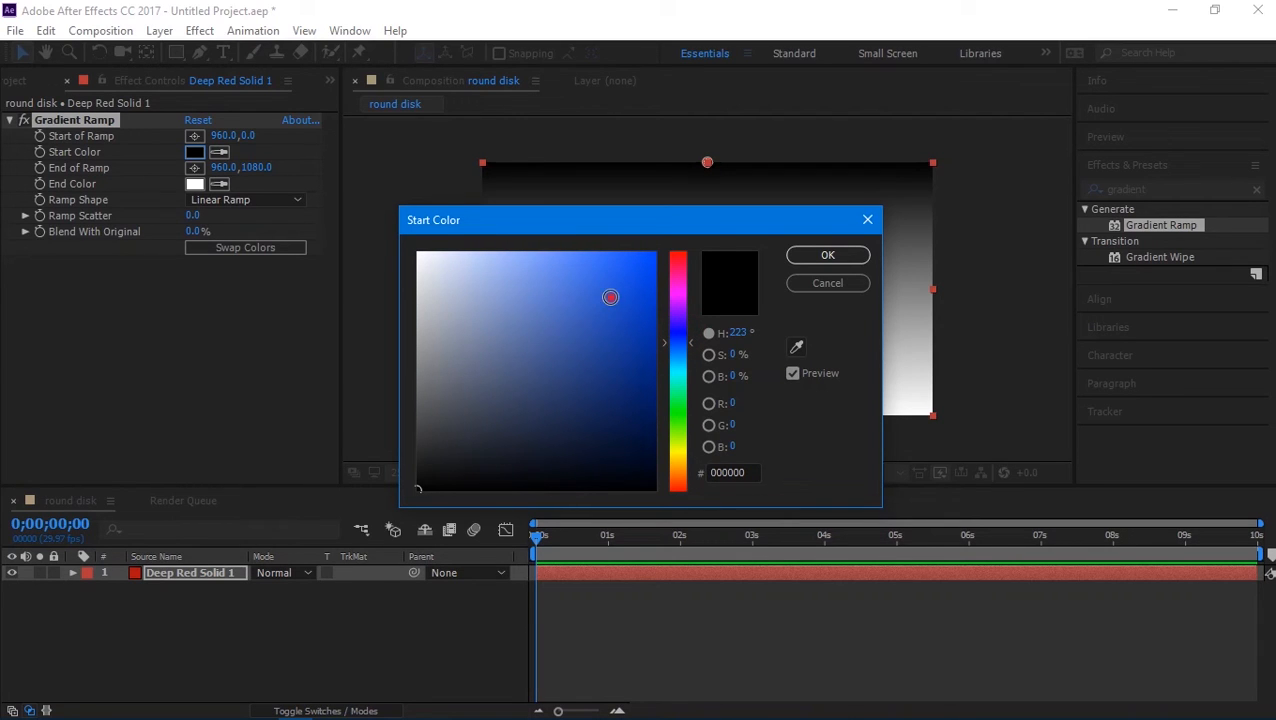
pyautogui.click(612, 296)
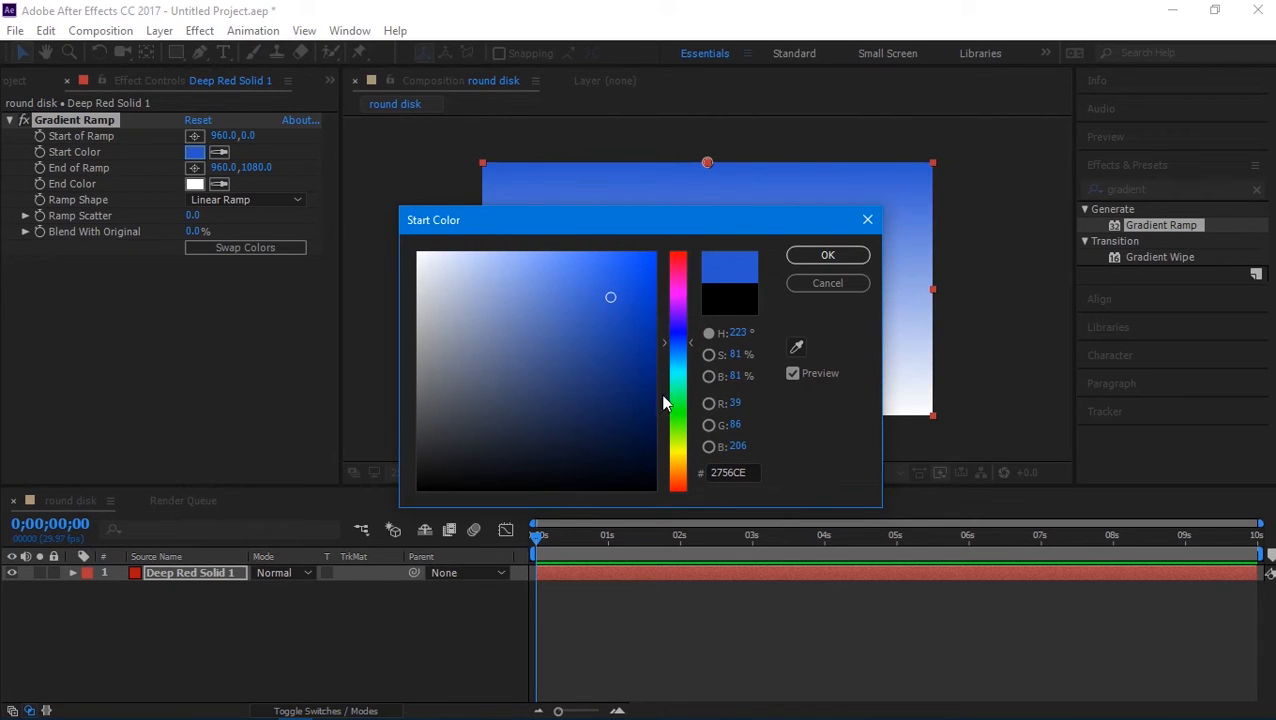
pyautogui.click(828, 254)
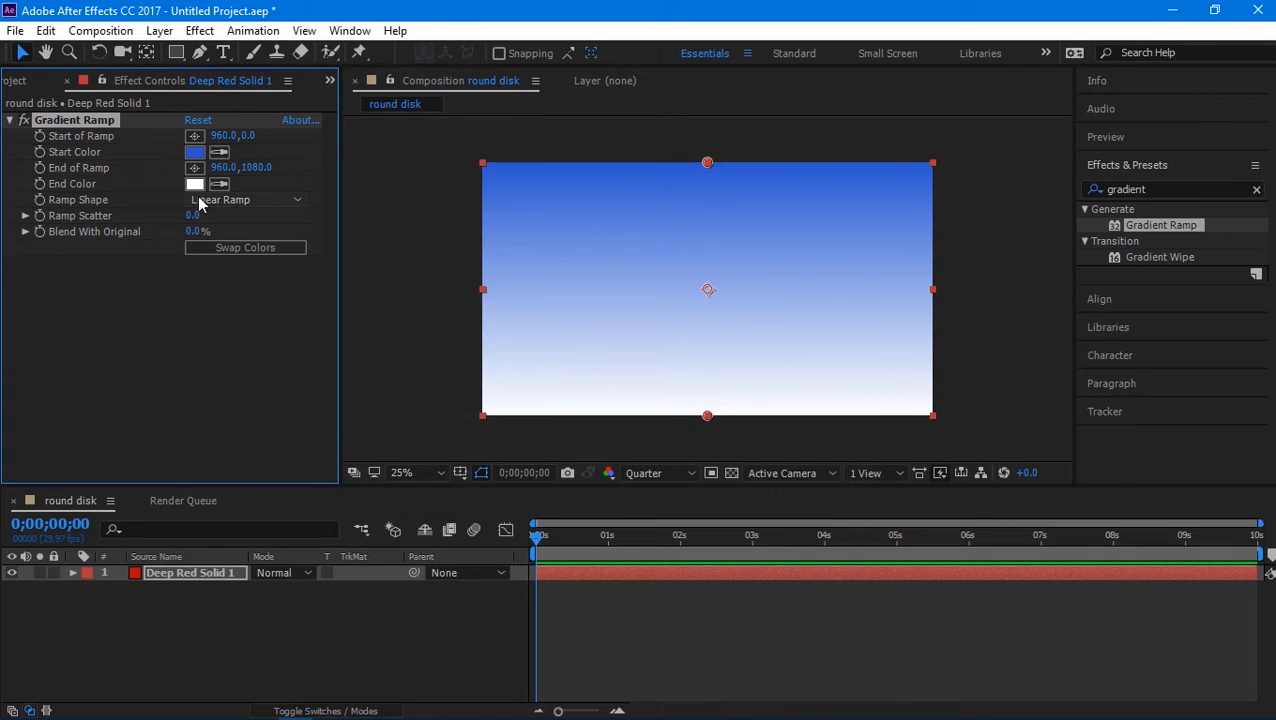
# Step: Make the ramp radial and move its end point lower to spread the dark blue glow
pyautogui.click(194, 184)
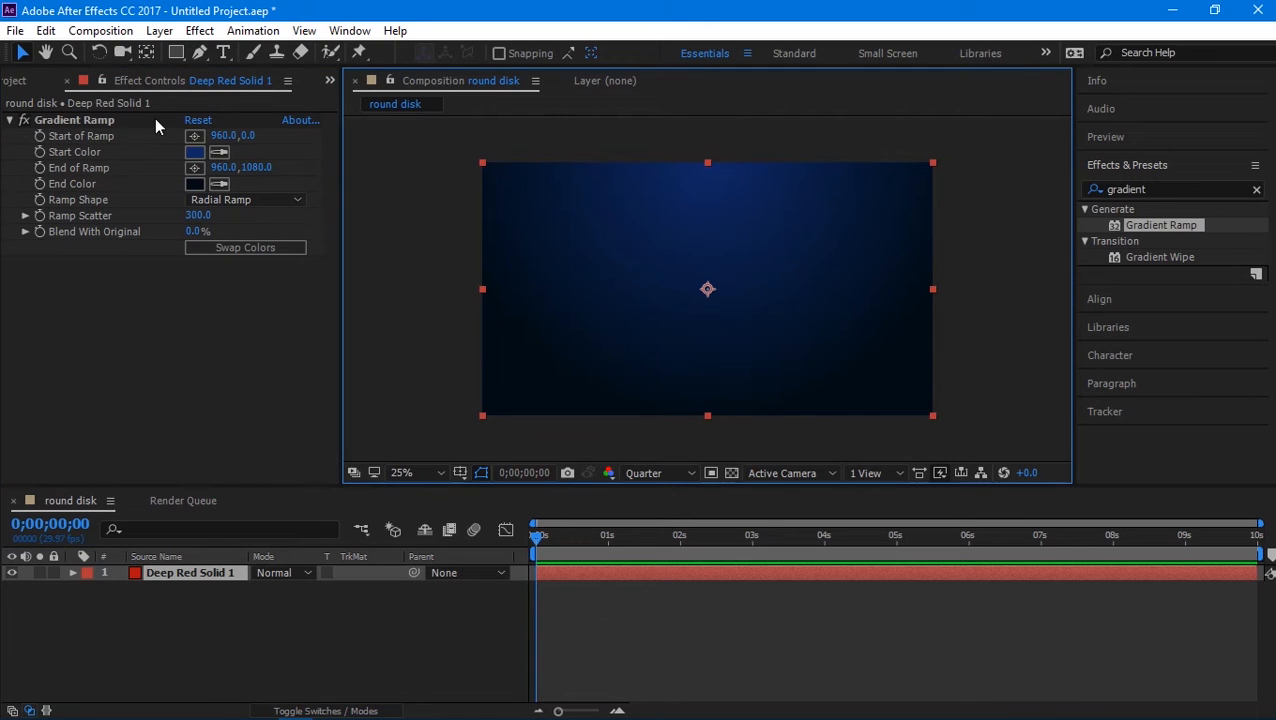
pyautogui.moveTo(708, 414); pyautogui.dragTo(708, 162)
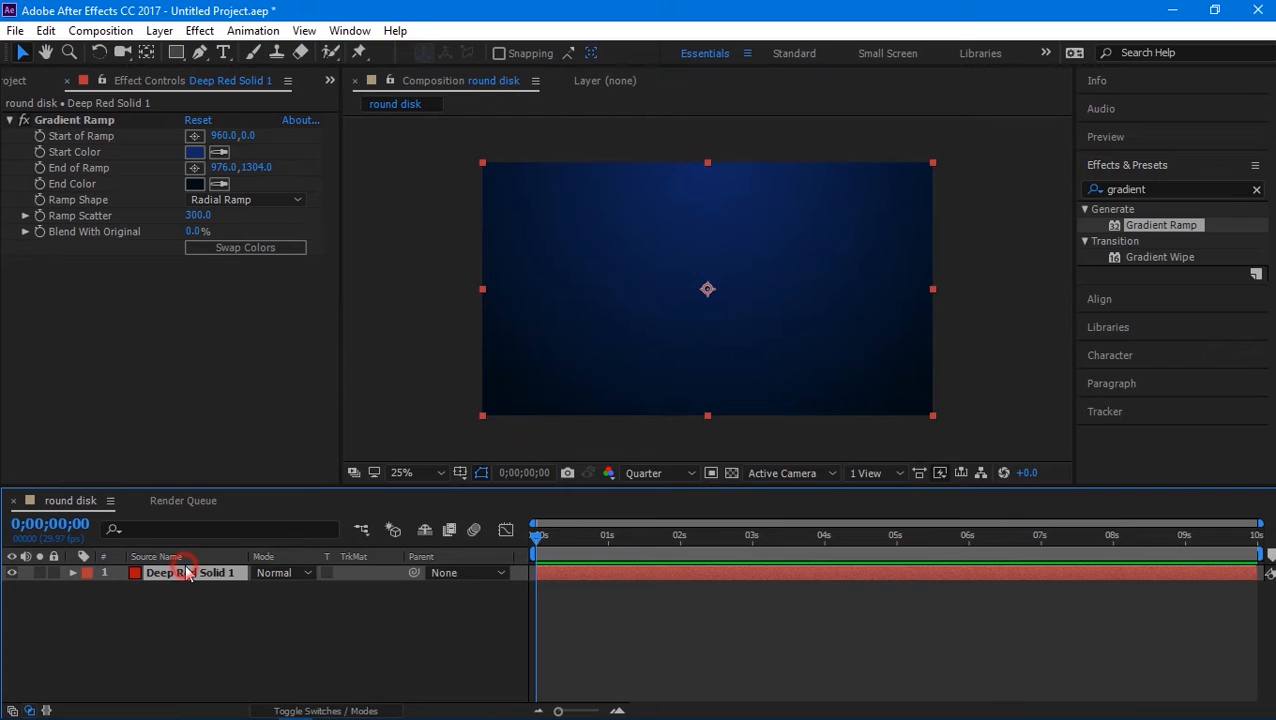
pyautogui.click(128, 380)
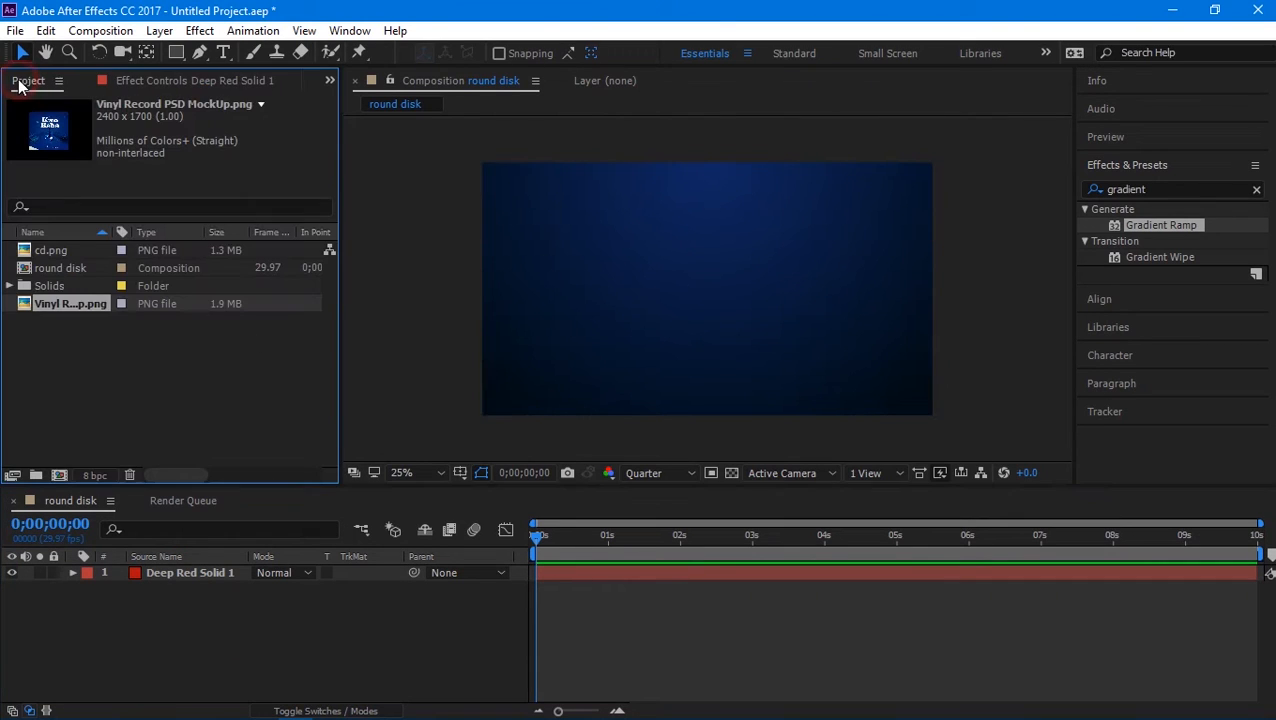
# Step: Drop cd.png and the vinyl mockup cover into the timeline, cover layer on top
pyautogui.click(70, 304)
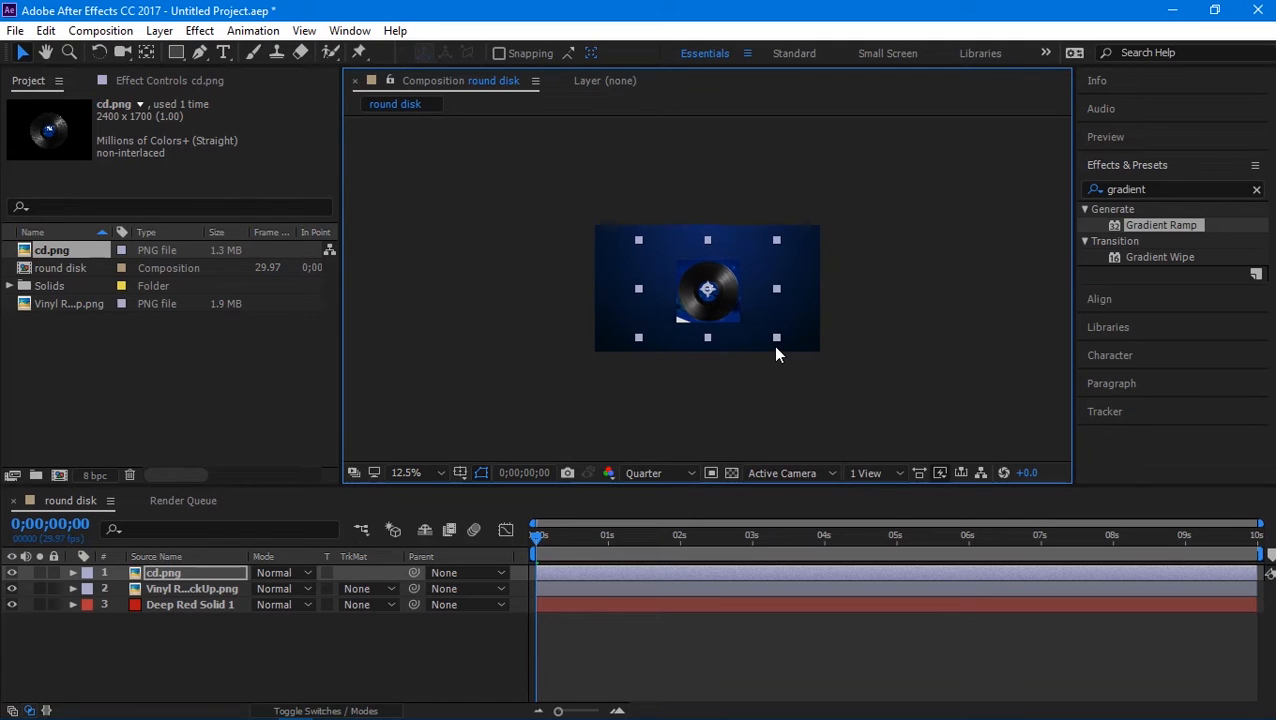
pyautogui.click(404, 472)
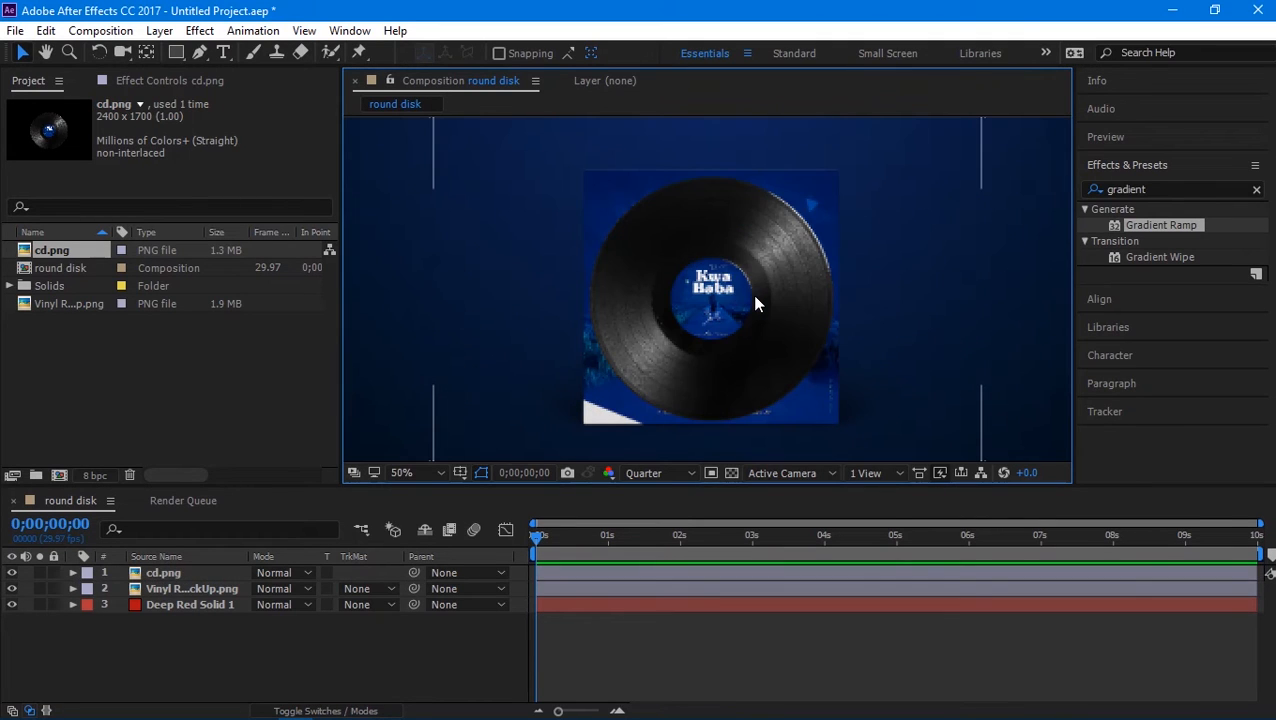
pyautogui.click(190, 588)
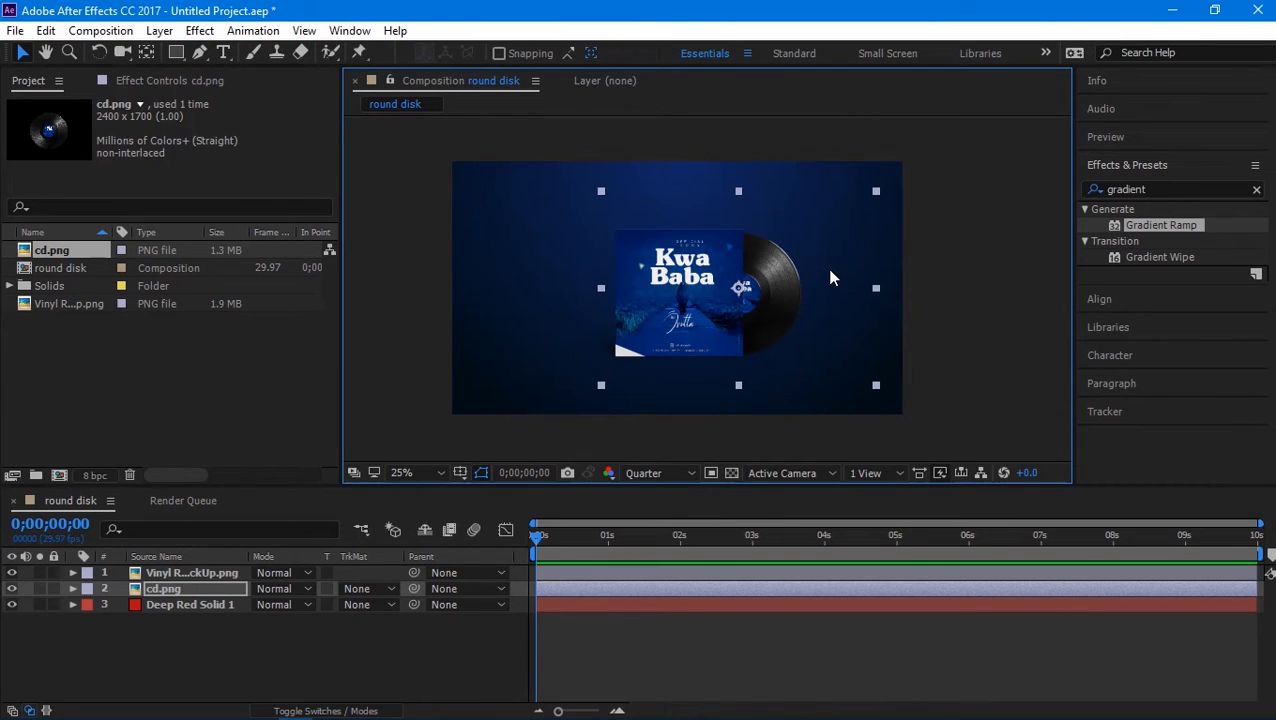
pyautogui.click(192, 572)
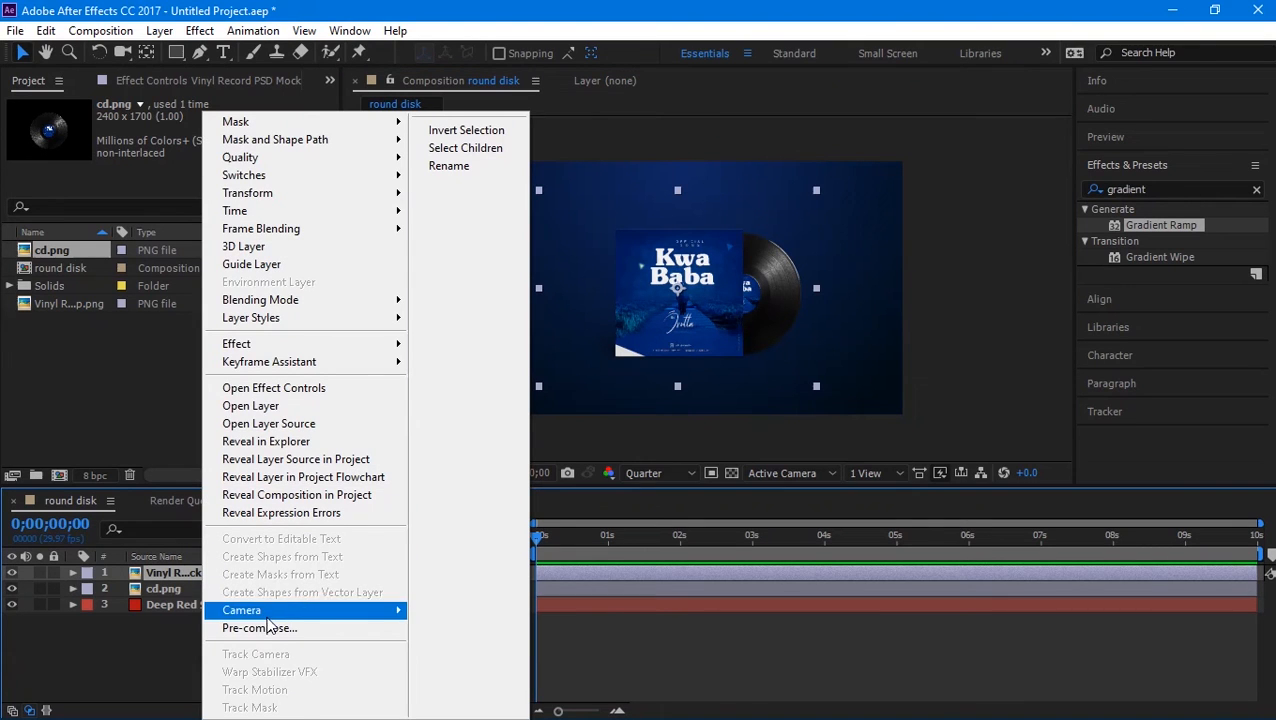
pyautogui.moveTo(260, 628)
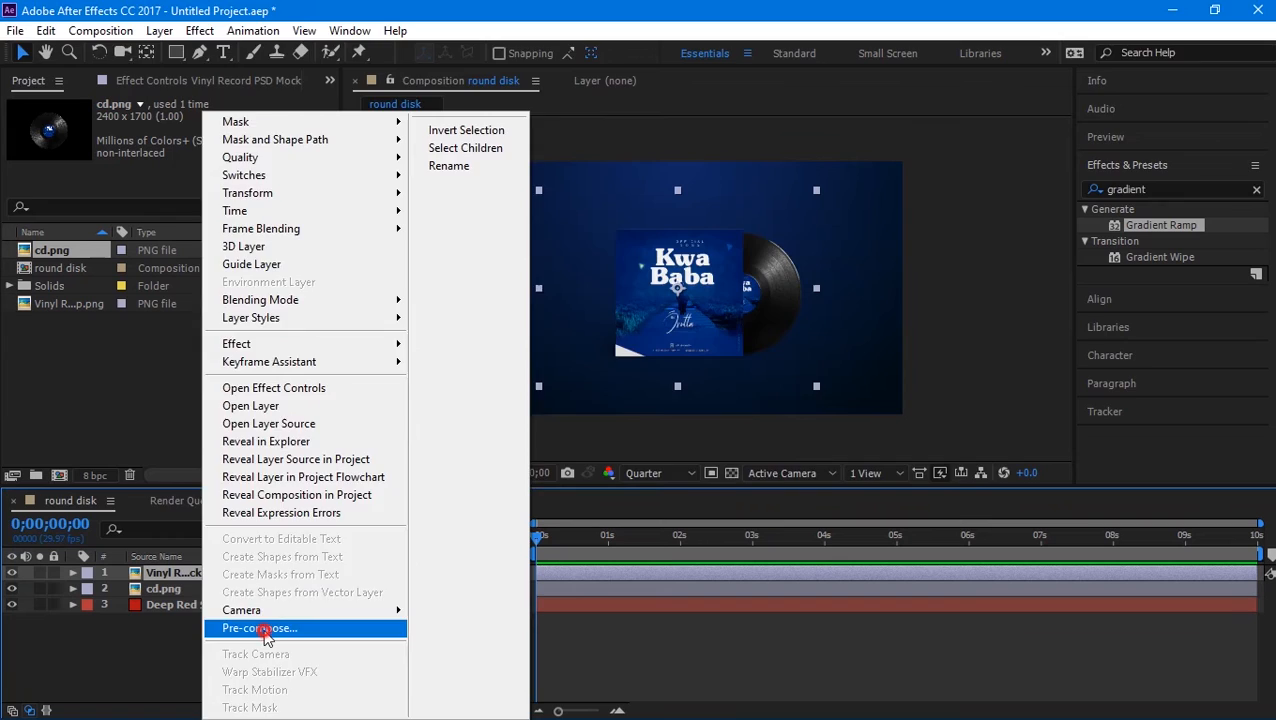
# Step: Pre-compose the cover layer into a nested composition named 'Vinyl Record'
pyautogui.click(260, 628)
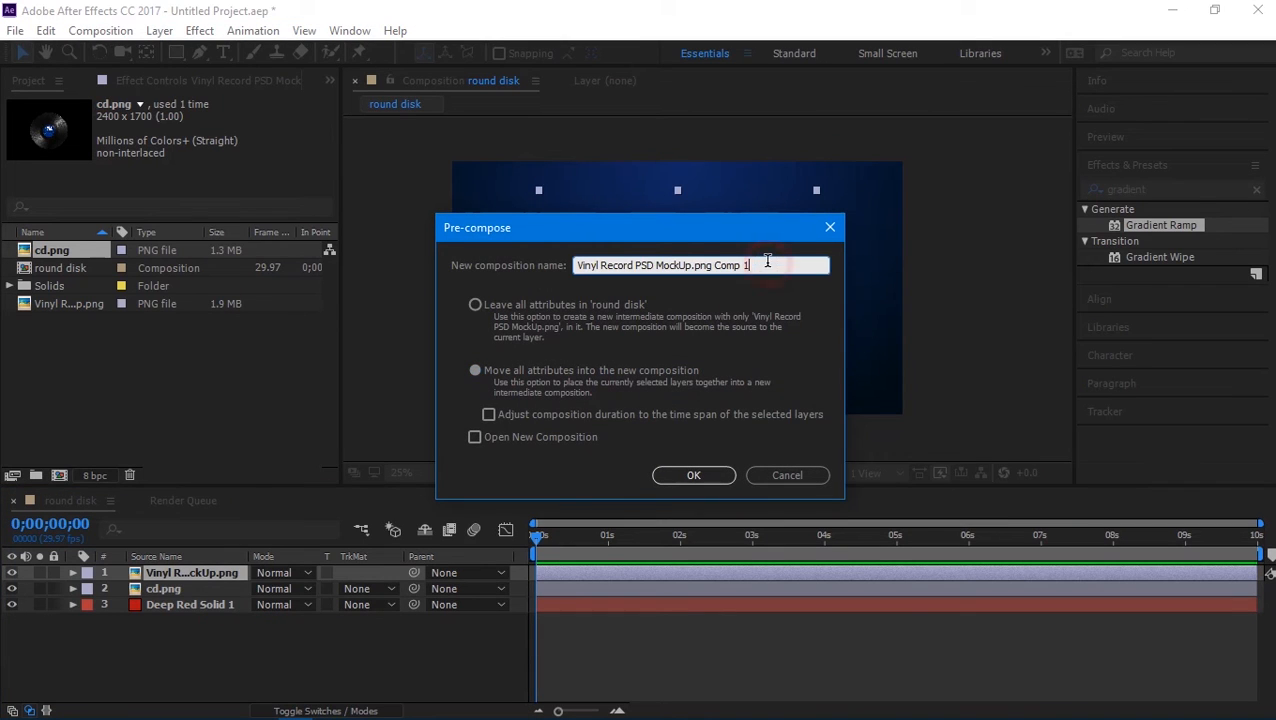
pyautogui.doubleClick(680, 264)
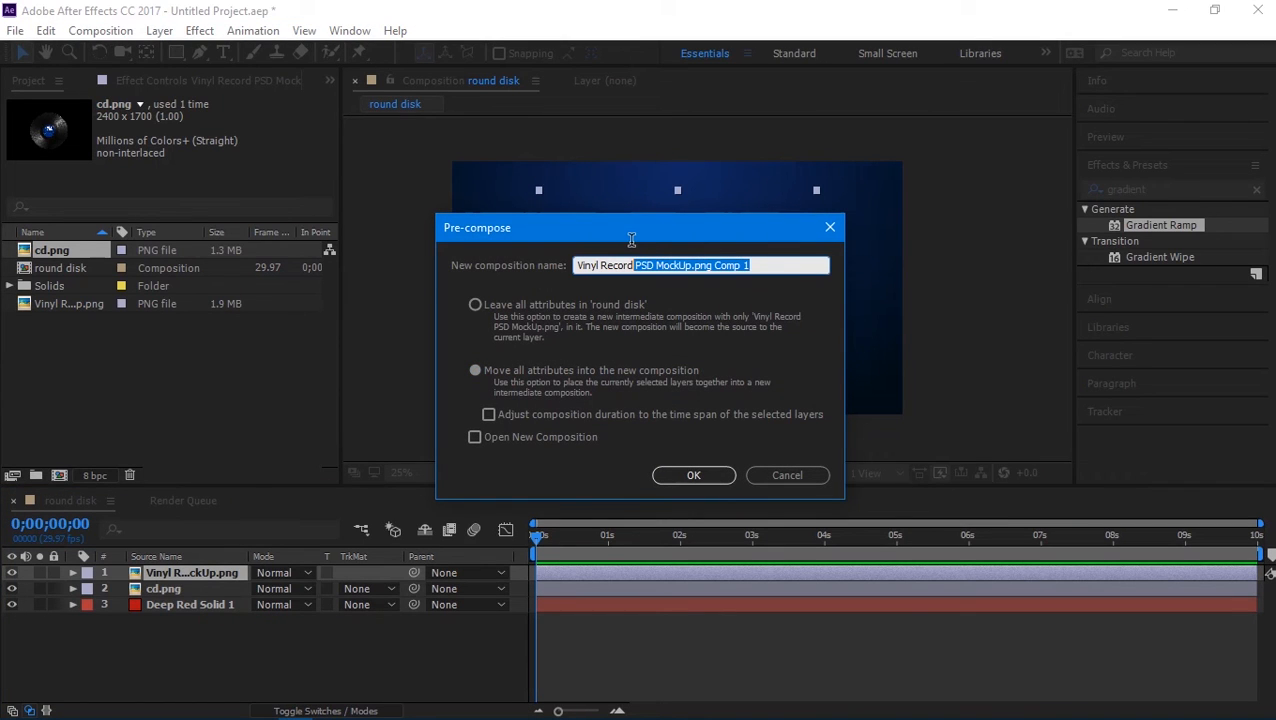
pyautogui.moveTo(736, 396)
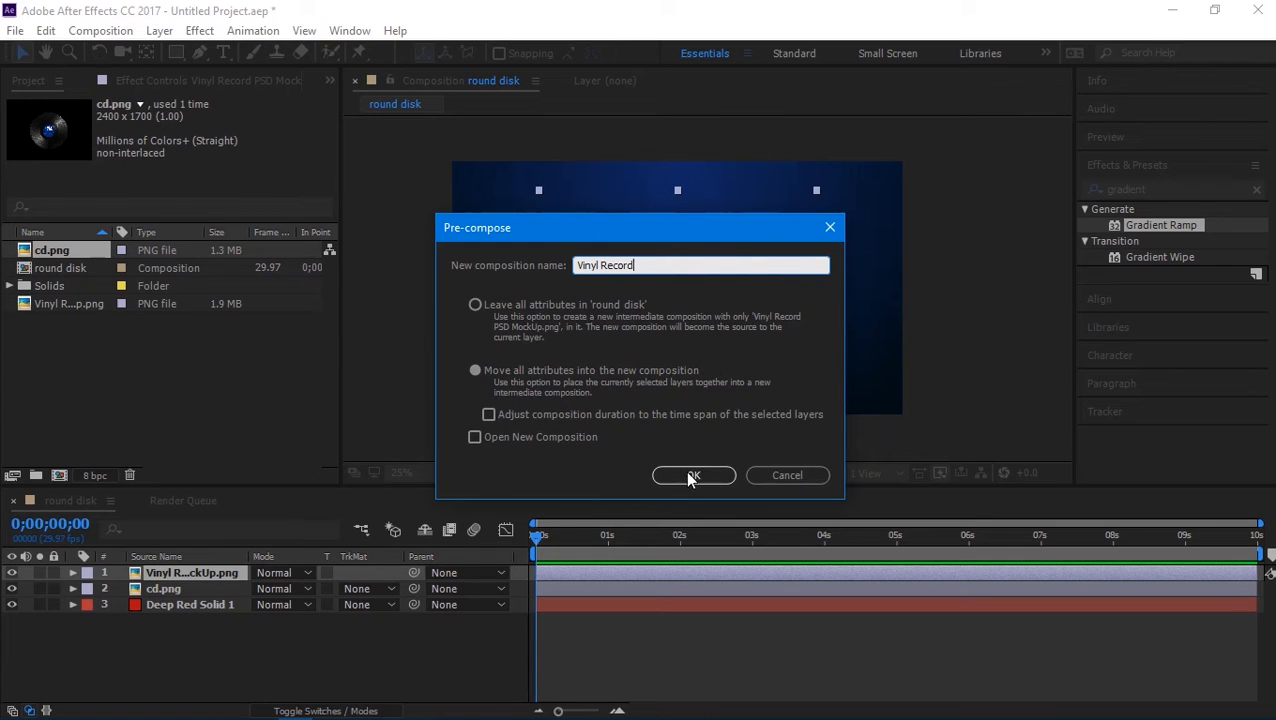
pyautogui.click(692, 474)
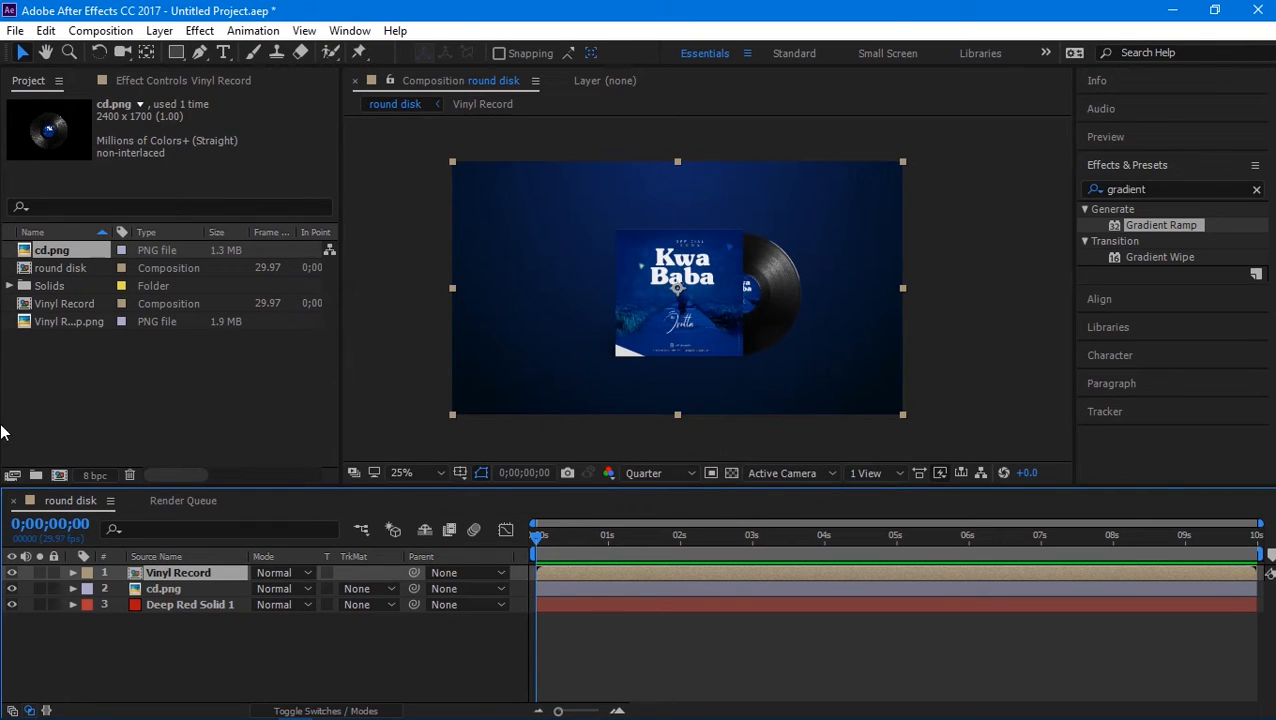
pyautogui.click(164, 588)
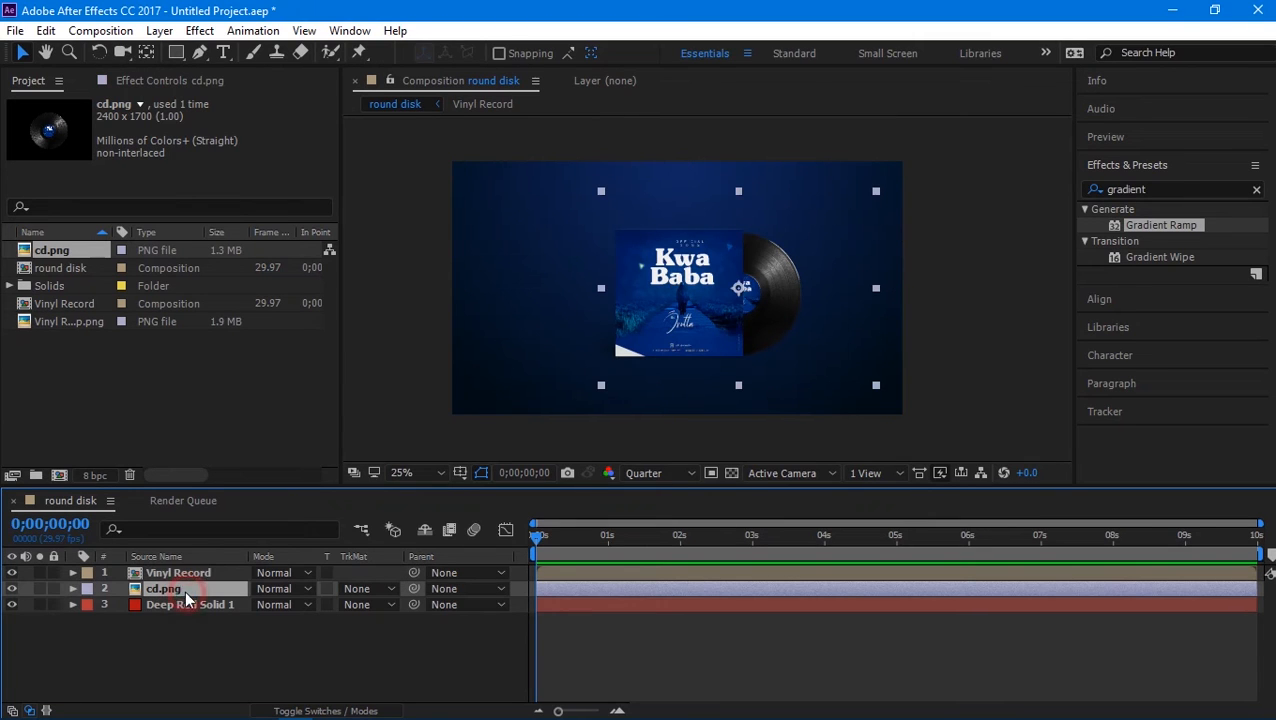
pyautogui.moveTo(670, 362)
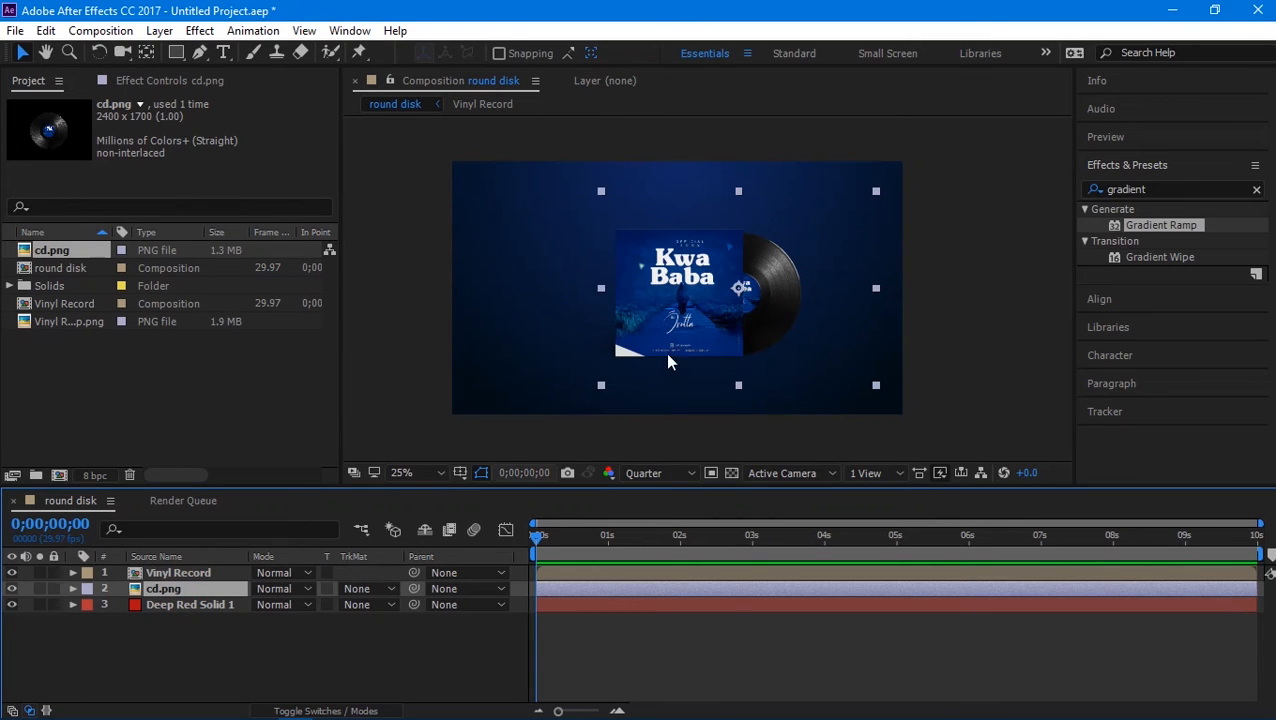
# Step: Pre-compose the cd.png layer into a nested composition named 'cd'
pyautogui.rightClick(164, 588)
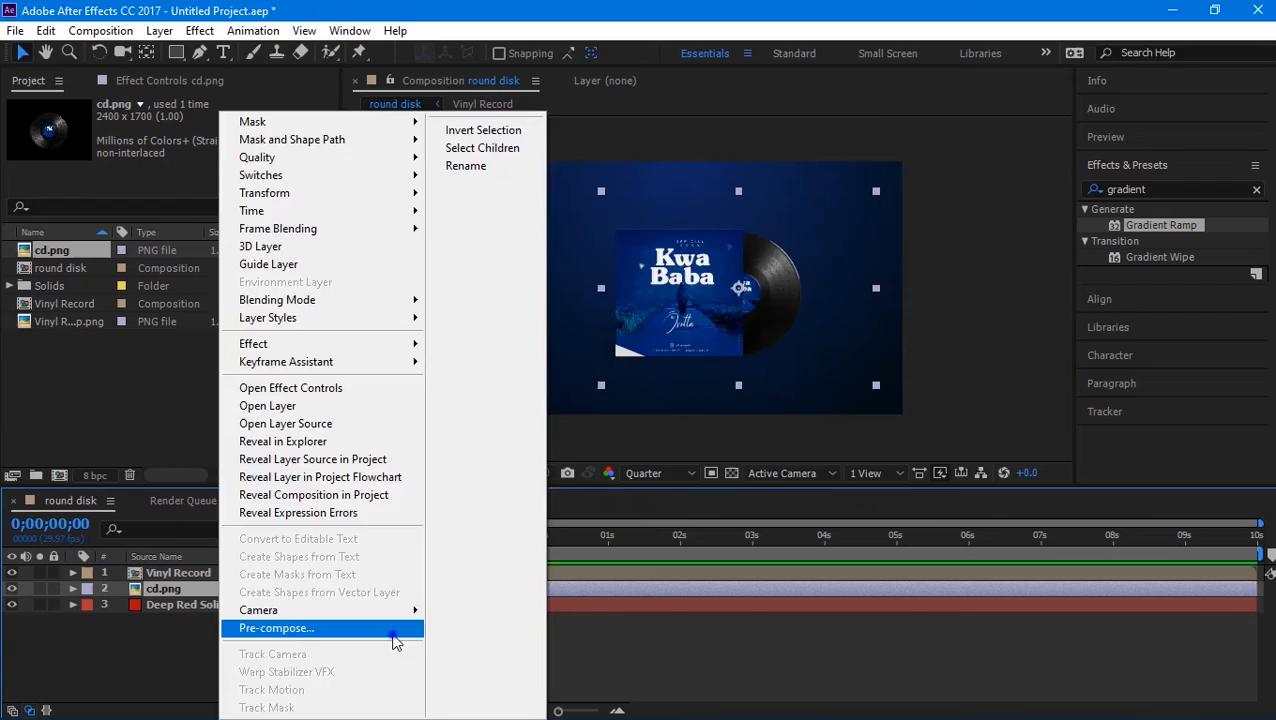
pyautogui.click(276, 628)
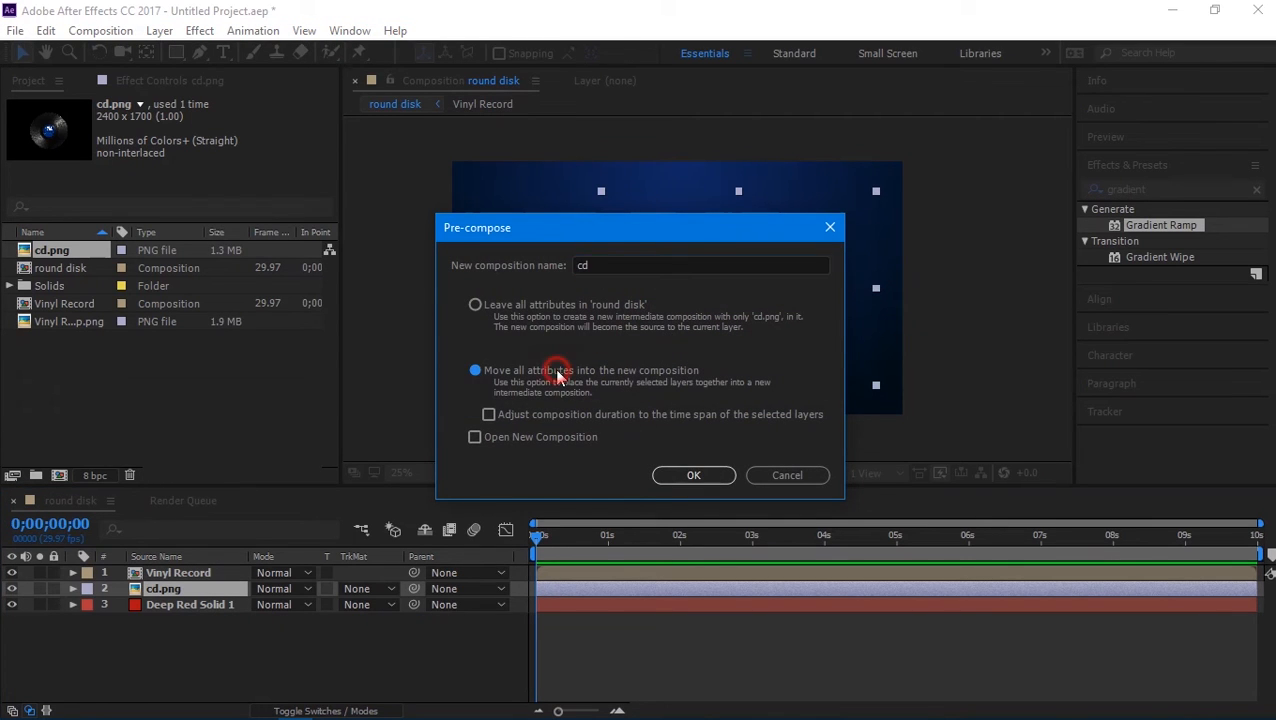
pyautogui.click(692, 474)
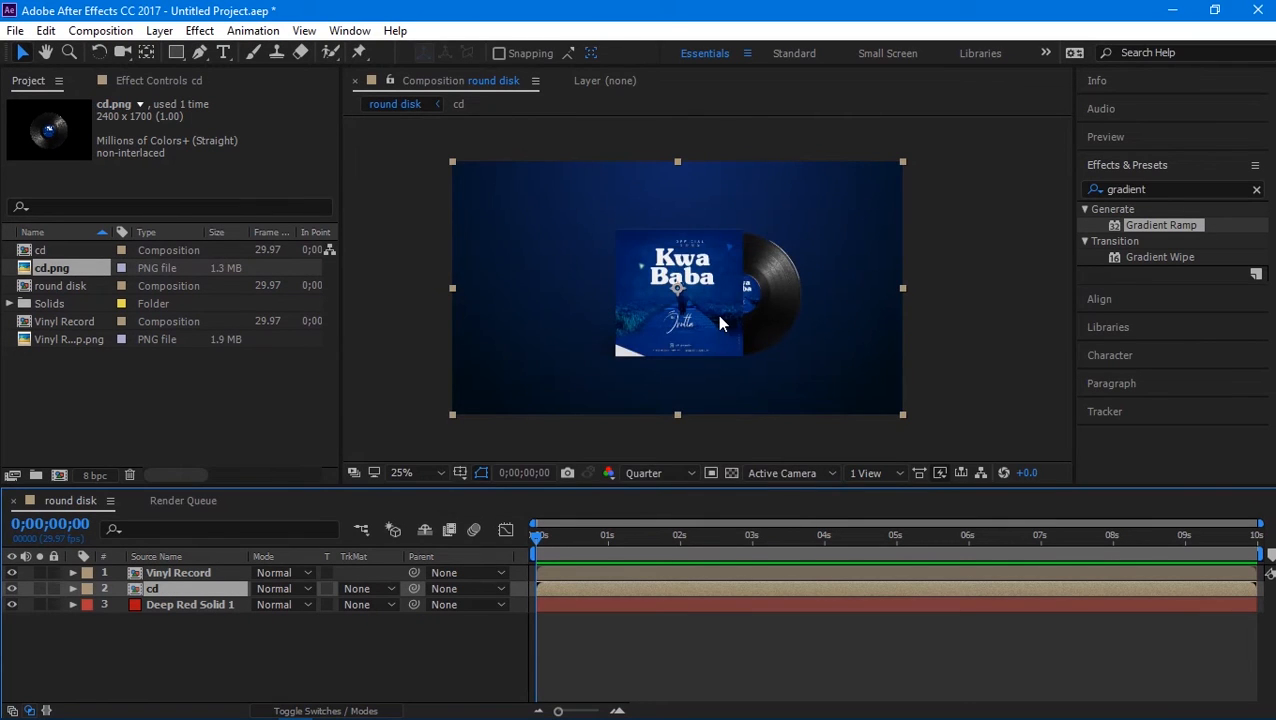
pyautogui.click(400, 472)
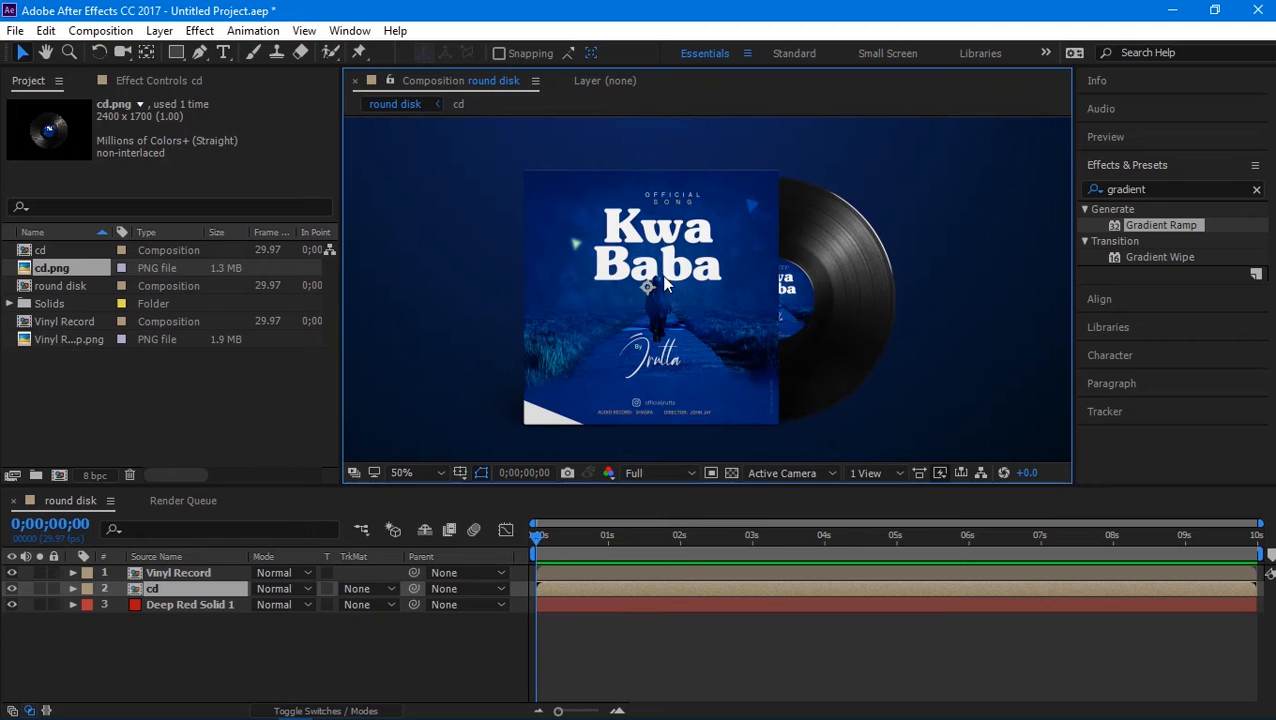
pyautogui.moveTo(788, 312)
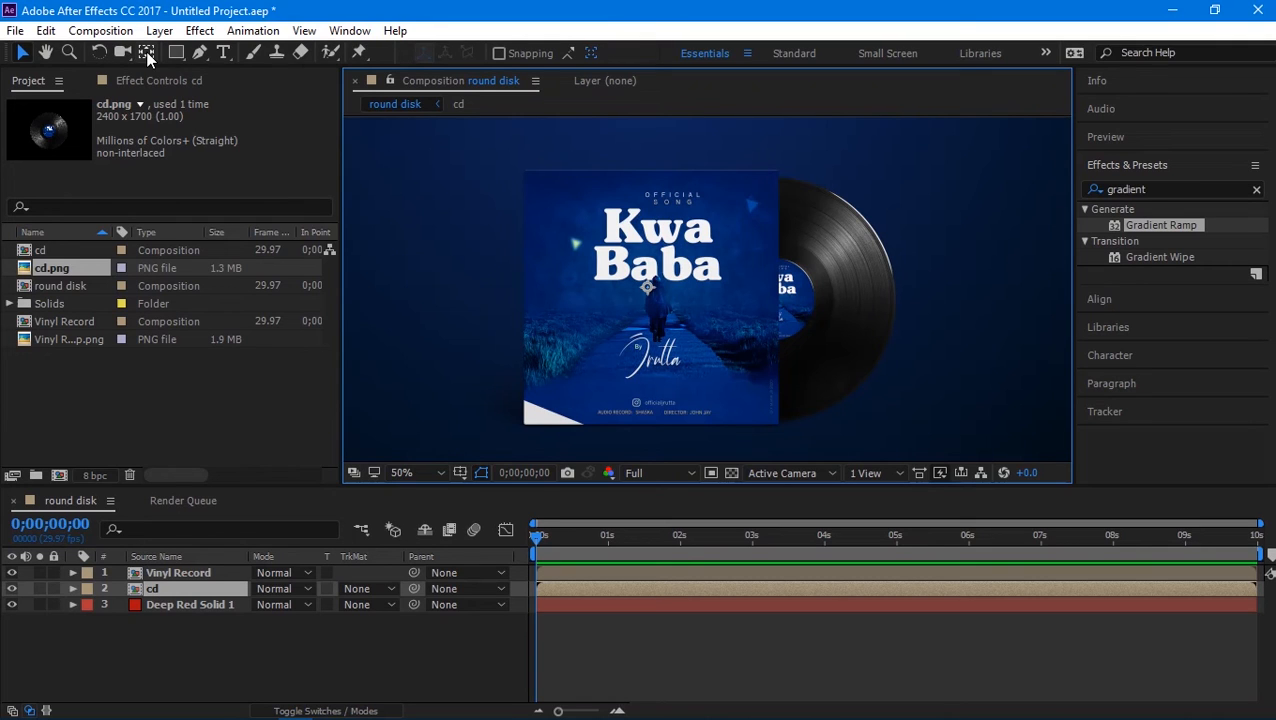
pyautogui.moveTo(148, 52)
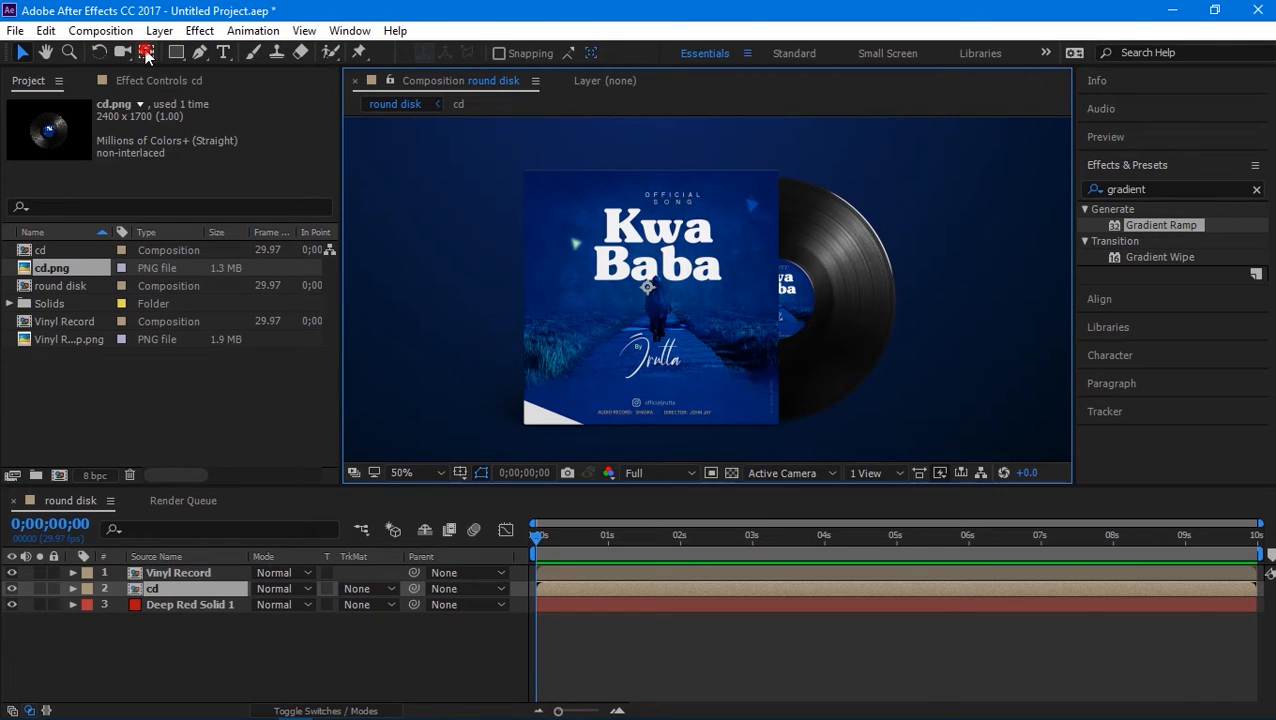
pyautogui.click(146, 52)
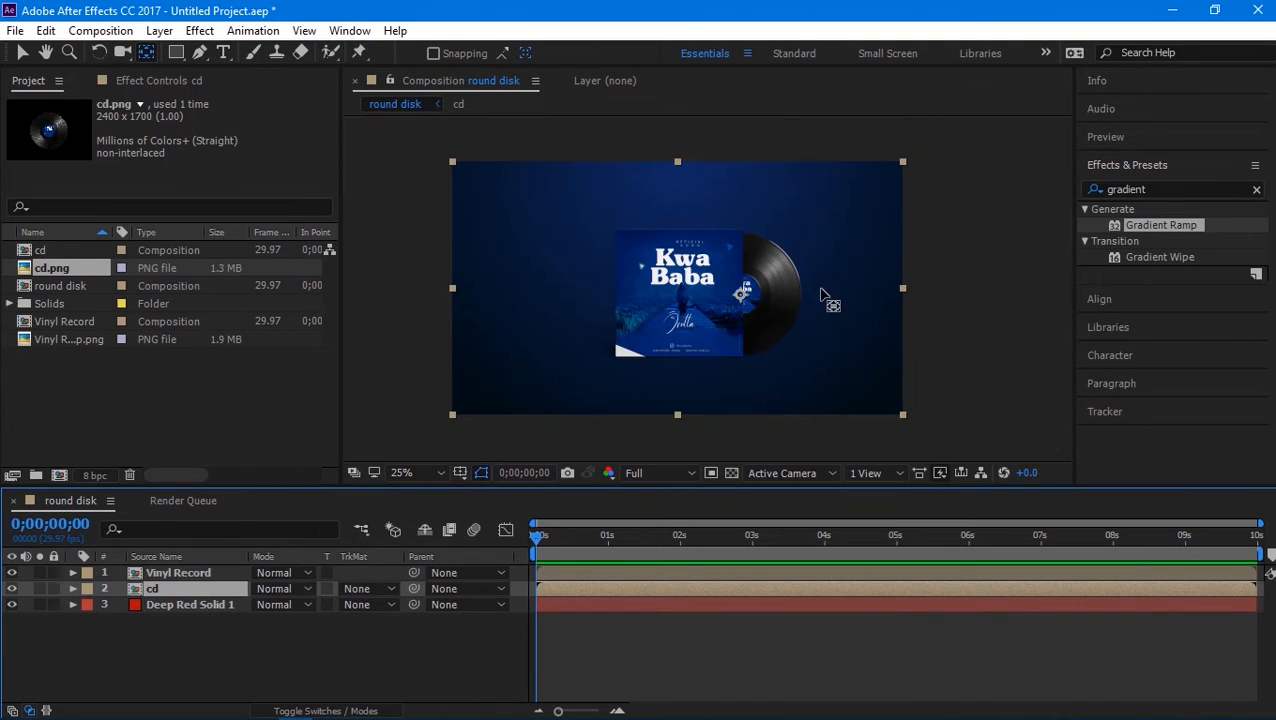
pyautogui.click(400, 472)
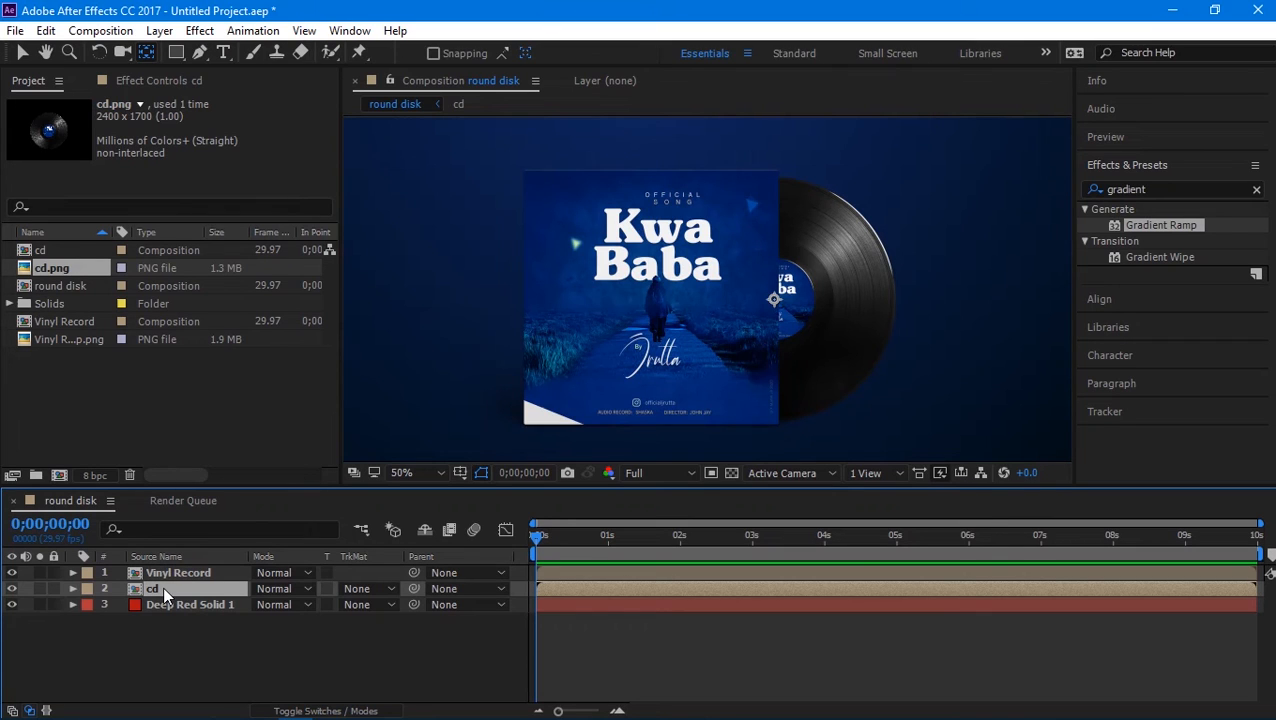
pyautogui.click(72, 588)
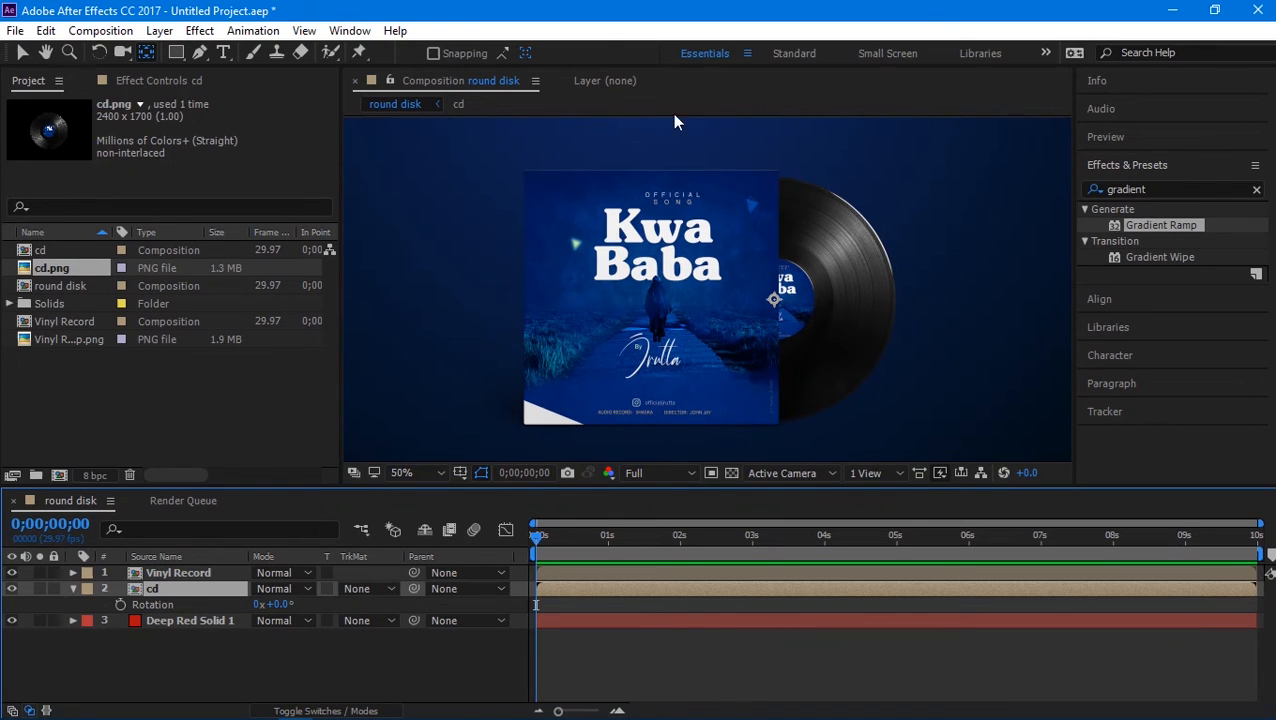
pyautogui.moveTo(848, 314)
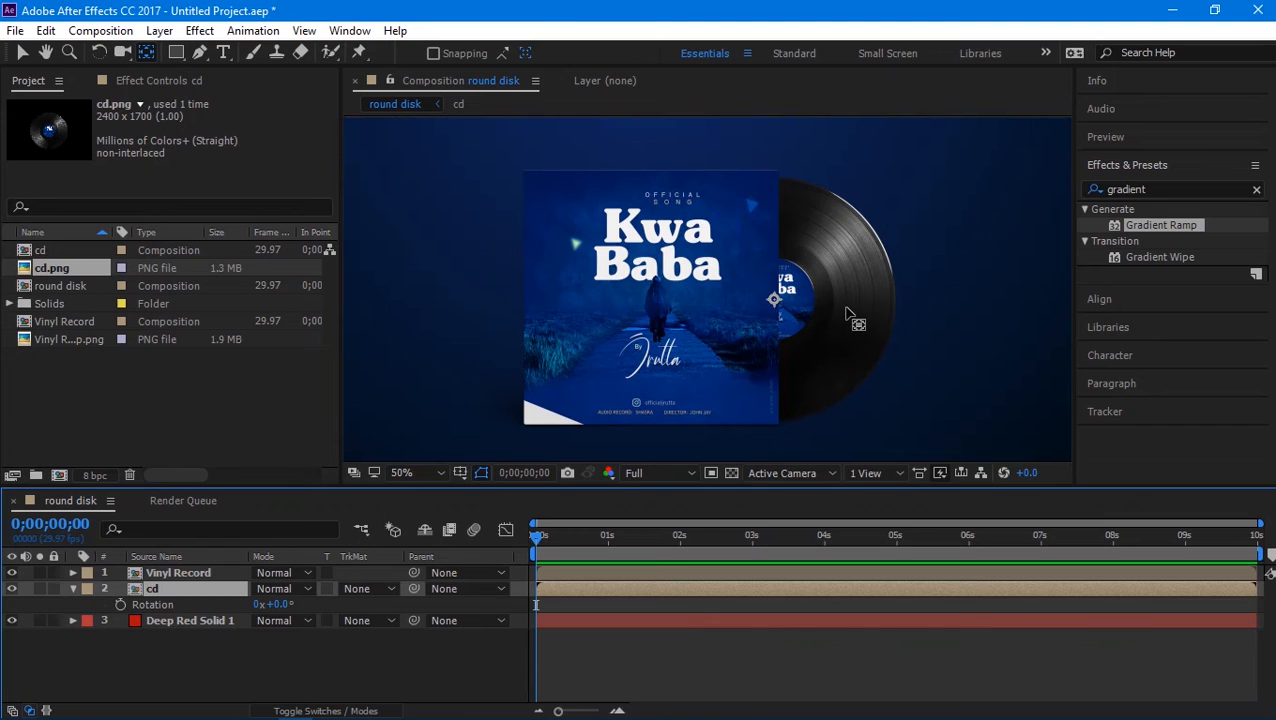
pyautogui.moveTo(196, 596)
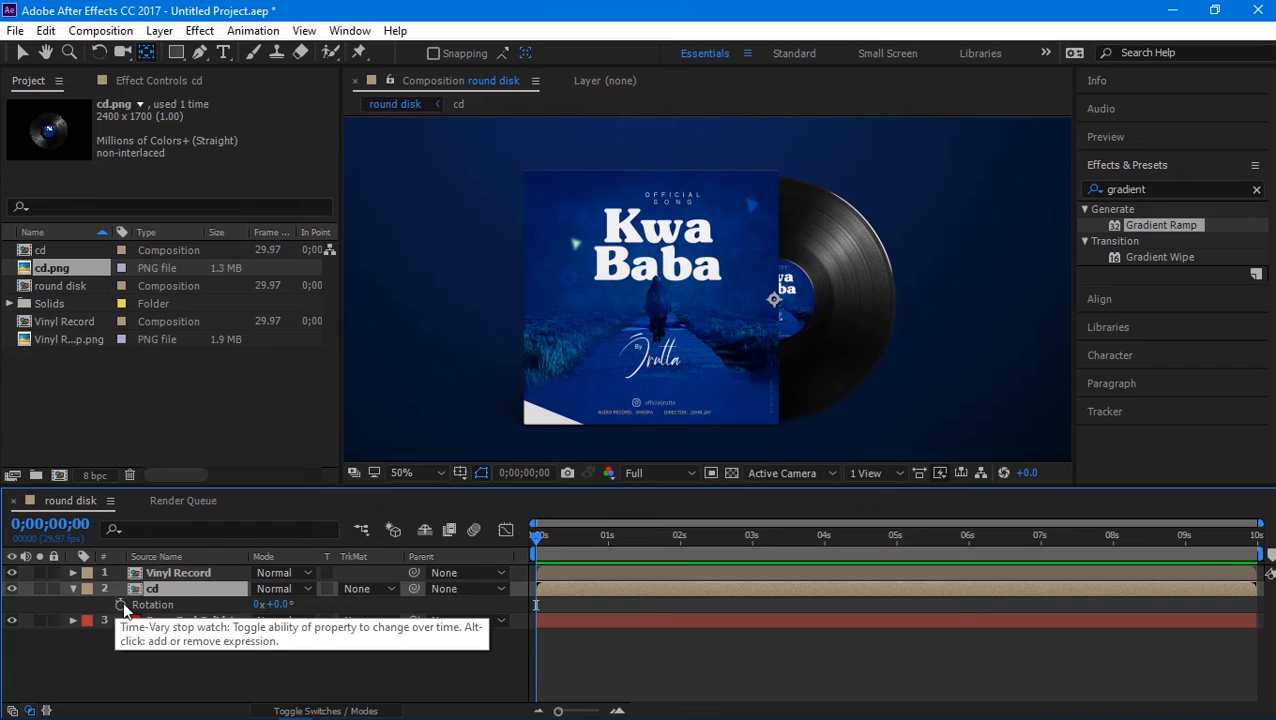
# Step: Enable an expression on the cd layer's Rotation property
pyautogui.click(120, 604)
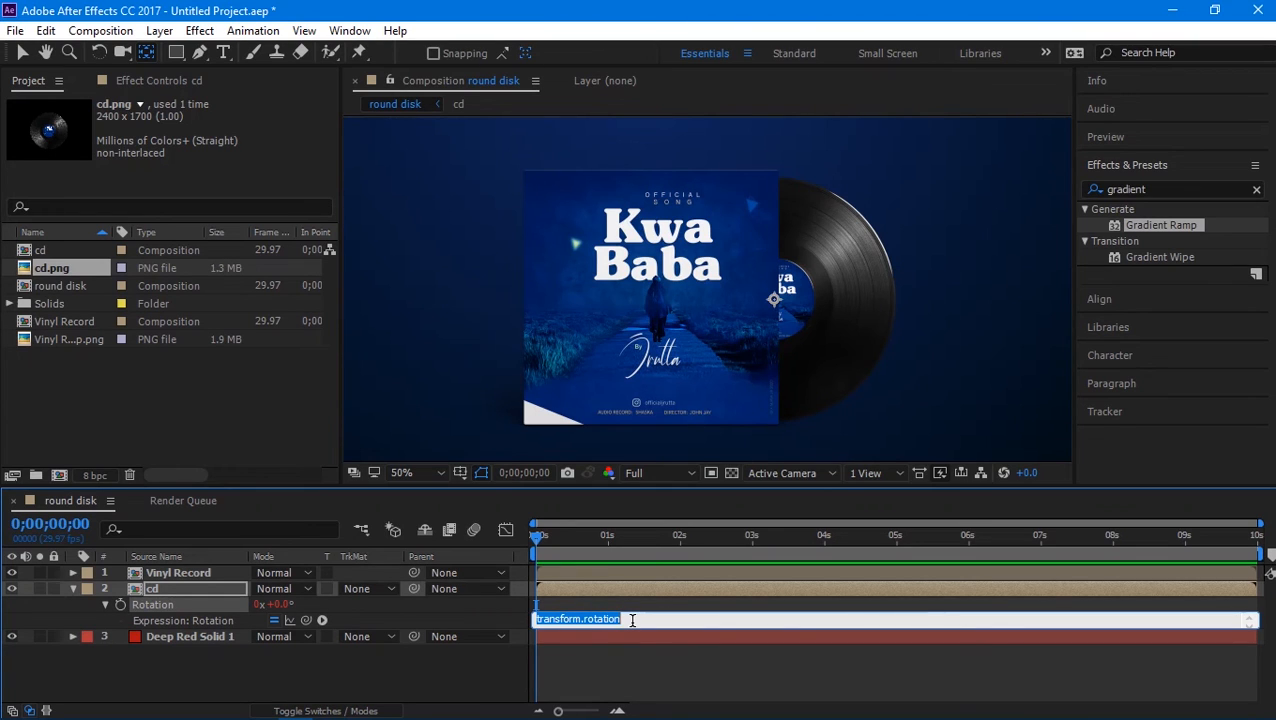
# Step: Enter the rotation expression time*90 so the disc spins continuously
pyautogui.write('t')
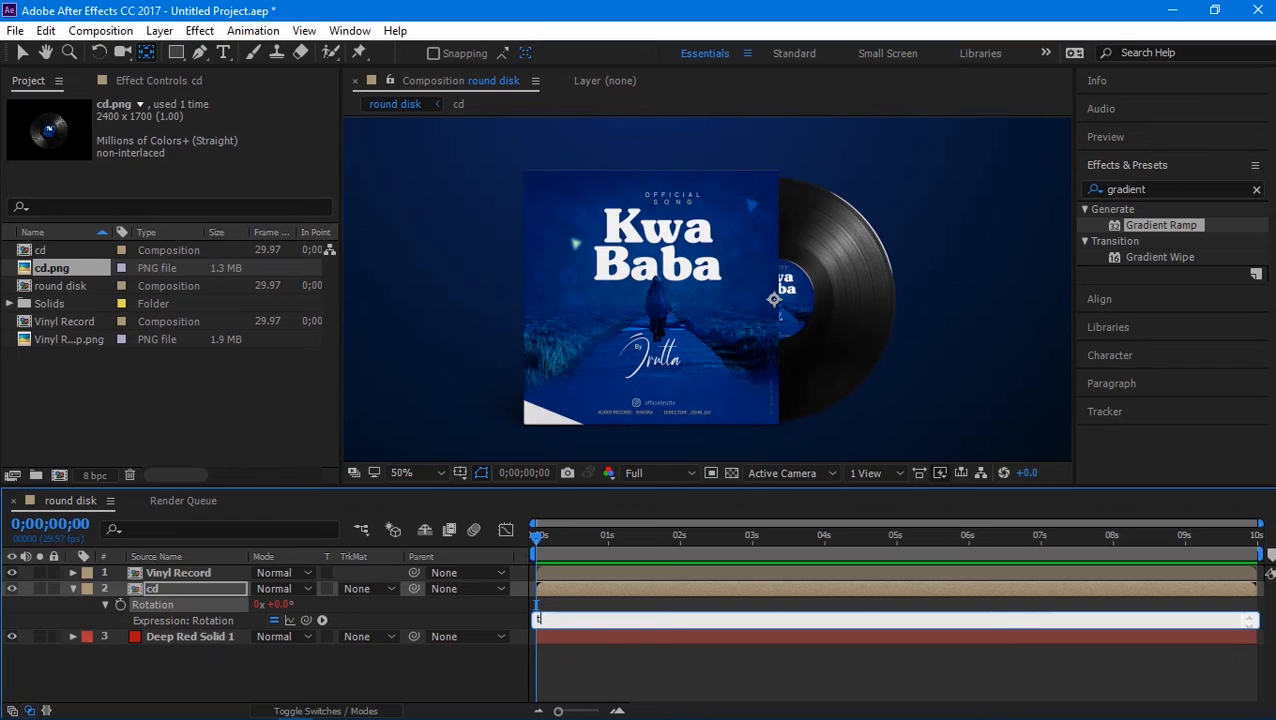
pyautogui.write('ime*')
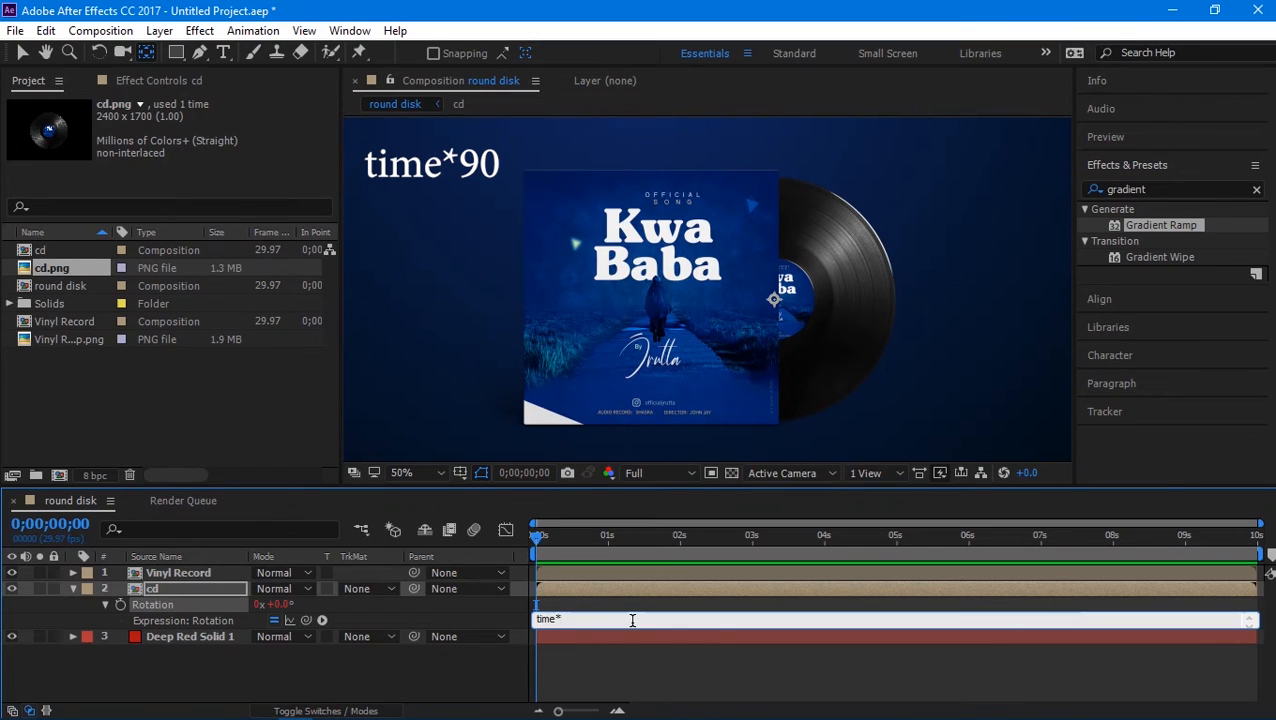
pyautogui.write('90')
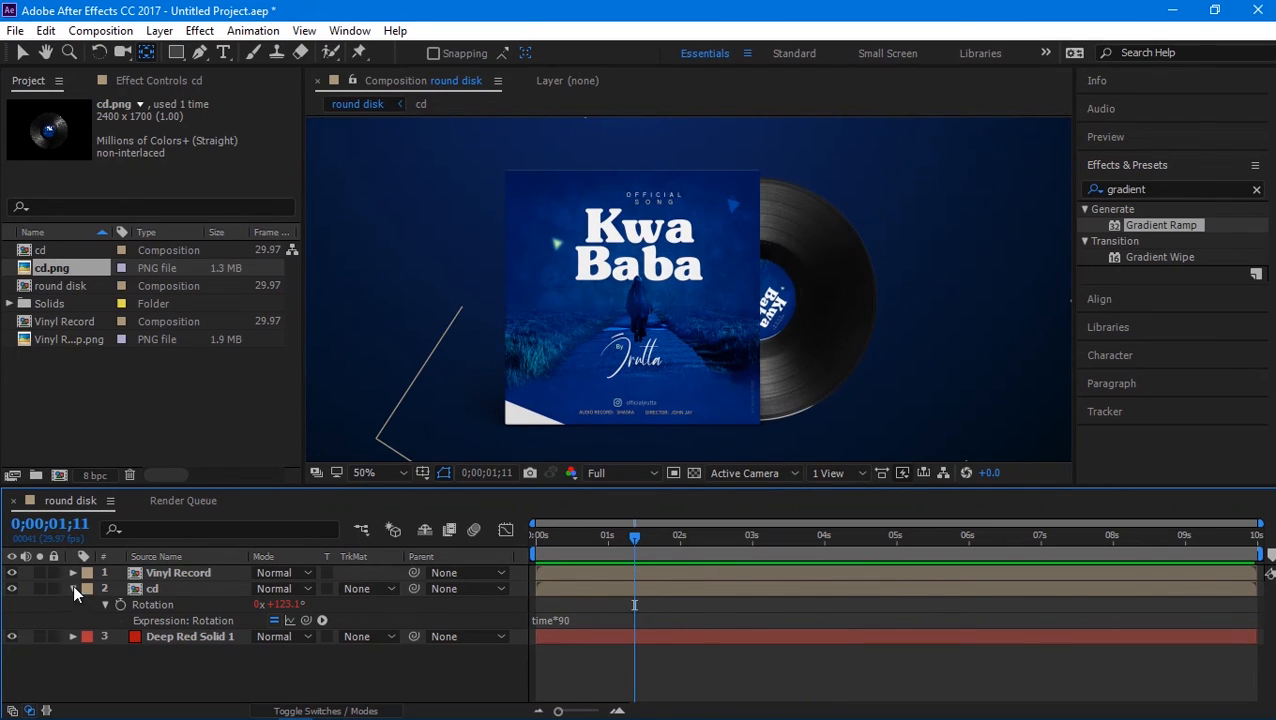
# Step: Pre-compose the cd and Vinyl Record layers together into a nested composition named disk
pyautogui.click(72, 588)
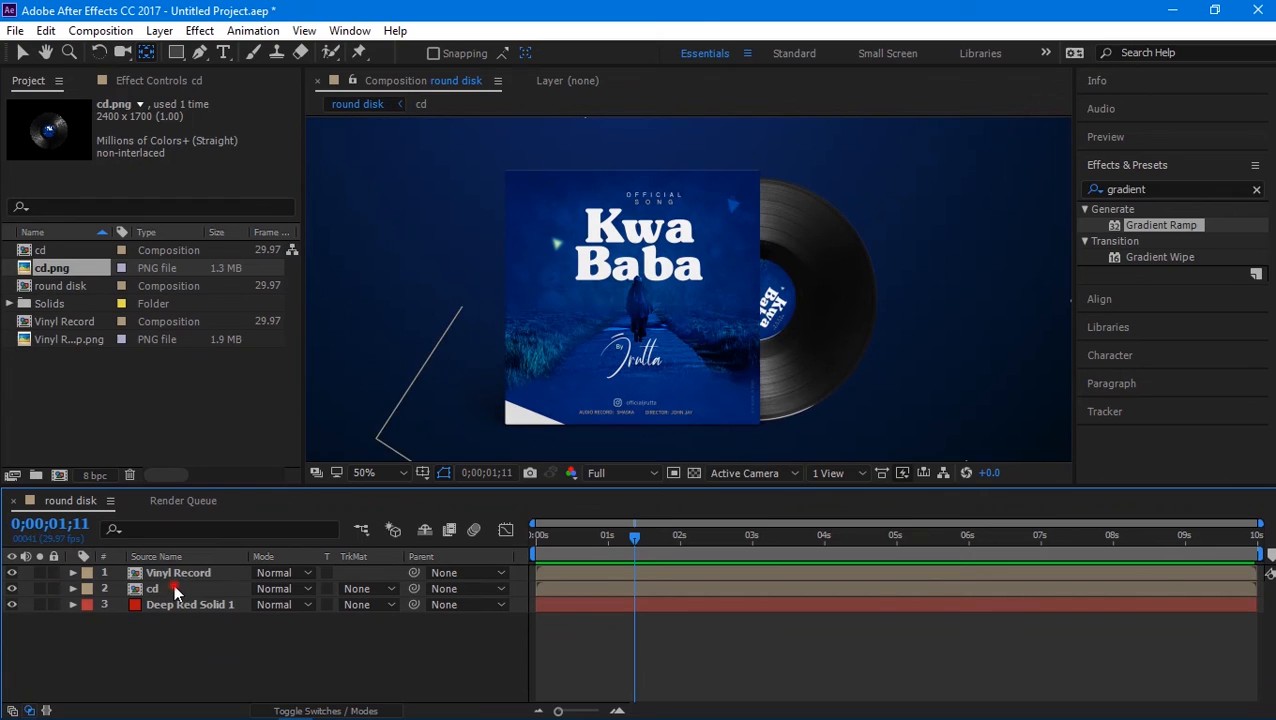
pyautogui.click(152, 588)
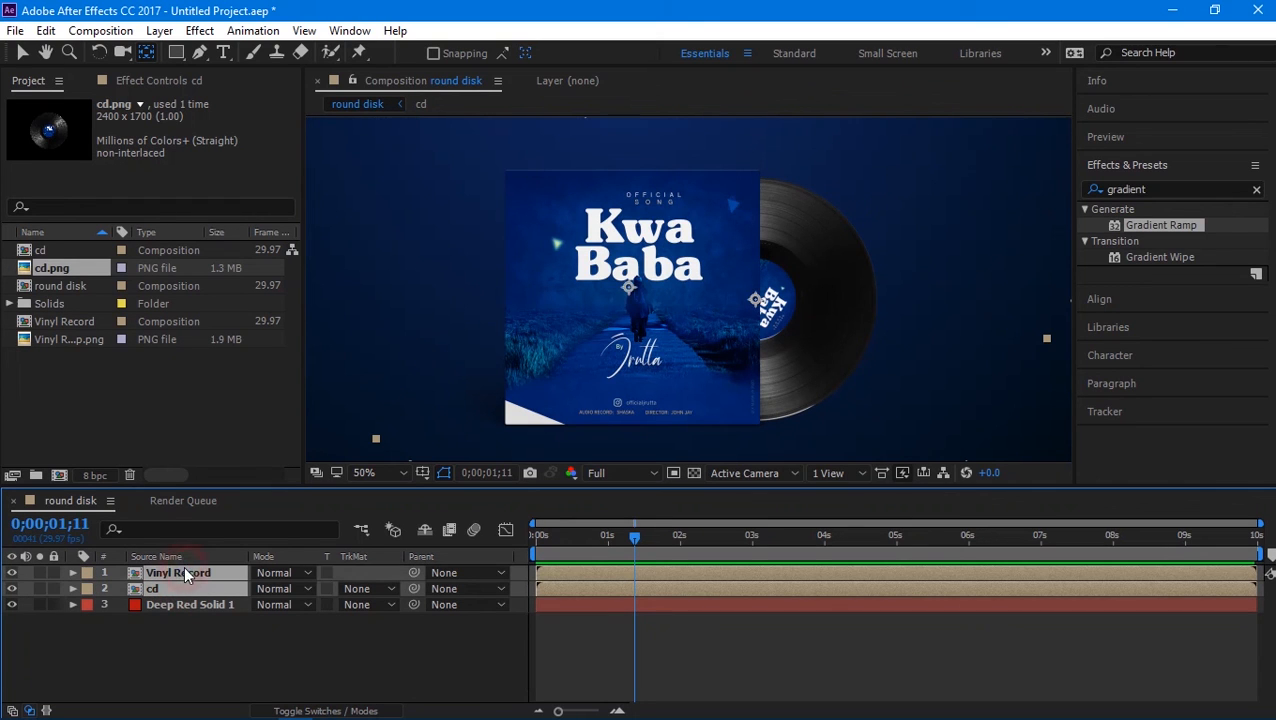
pyautogui.rightClick(178, 572)
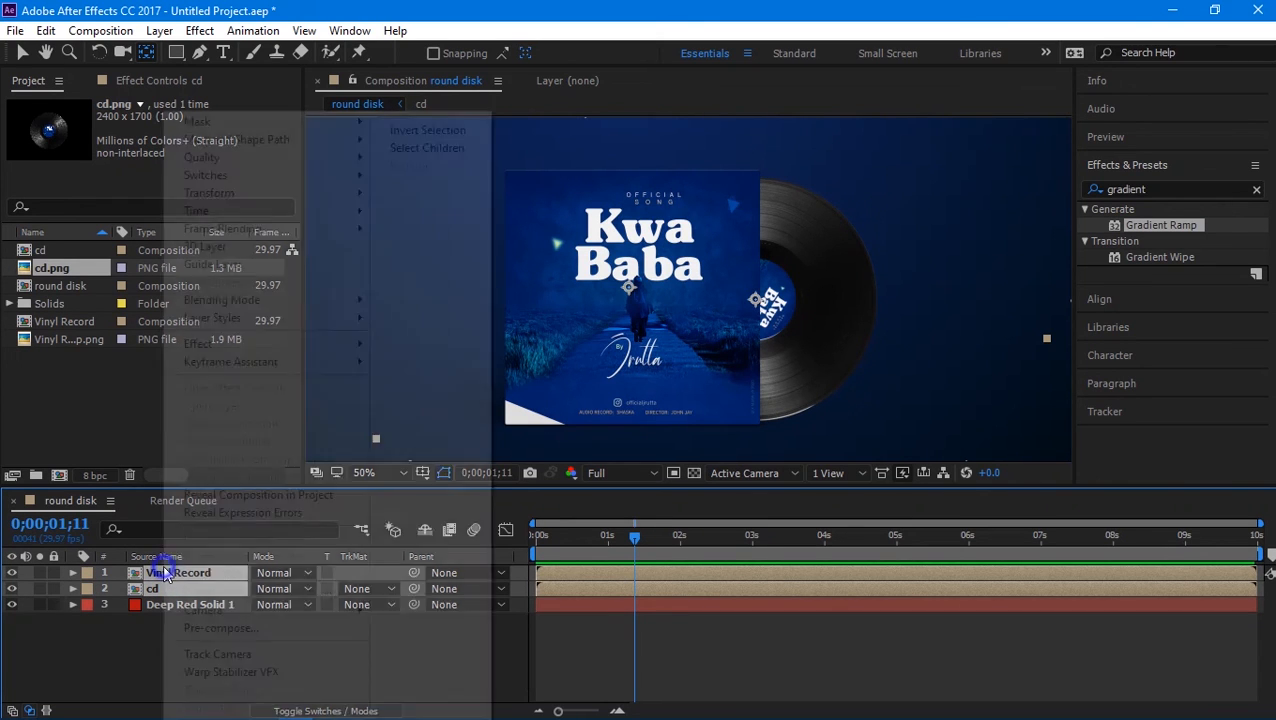
pyautogui.click(220, 628)
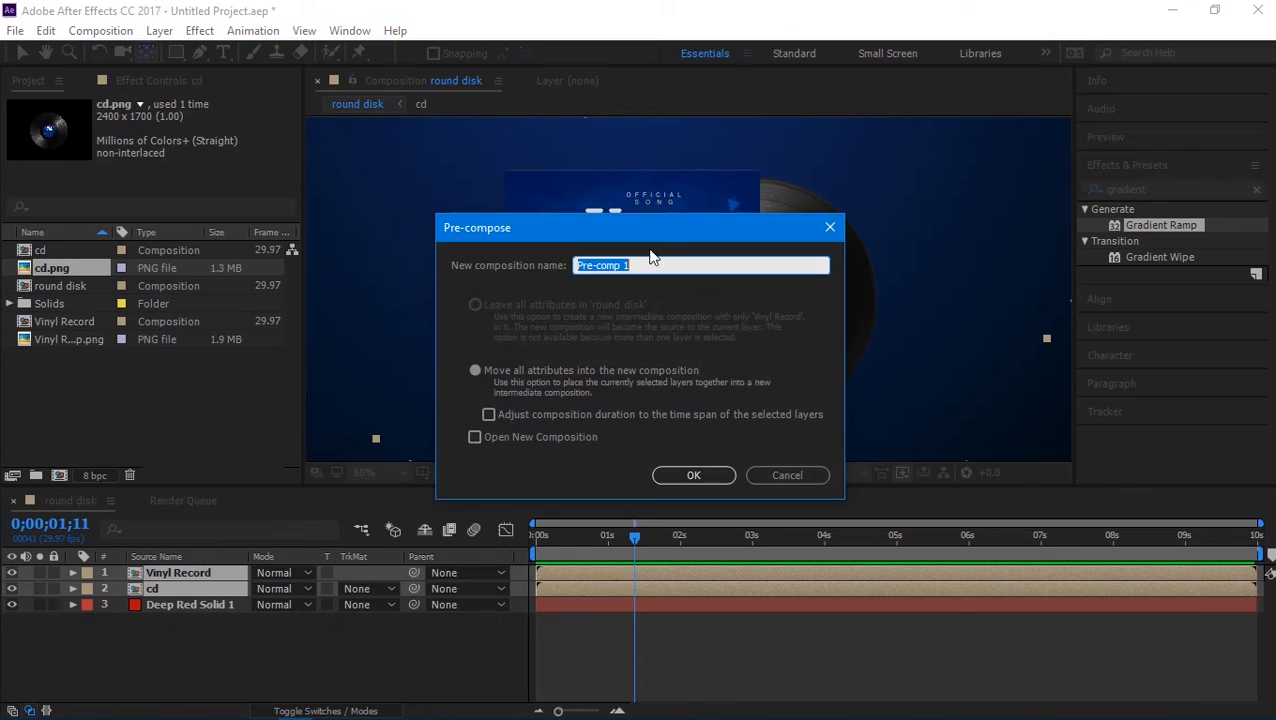
pyautogui.click(692, 476)
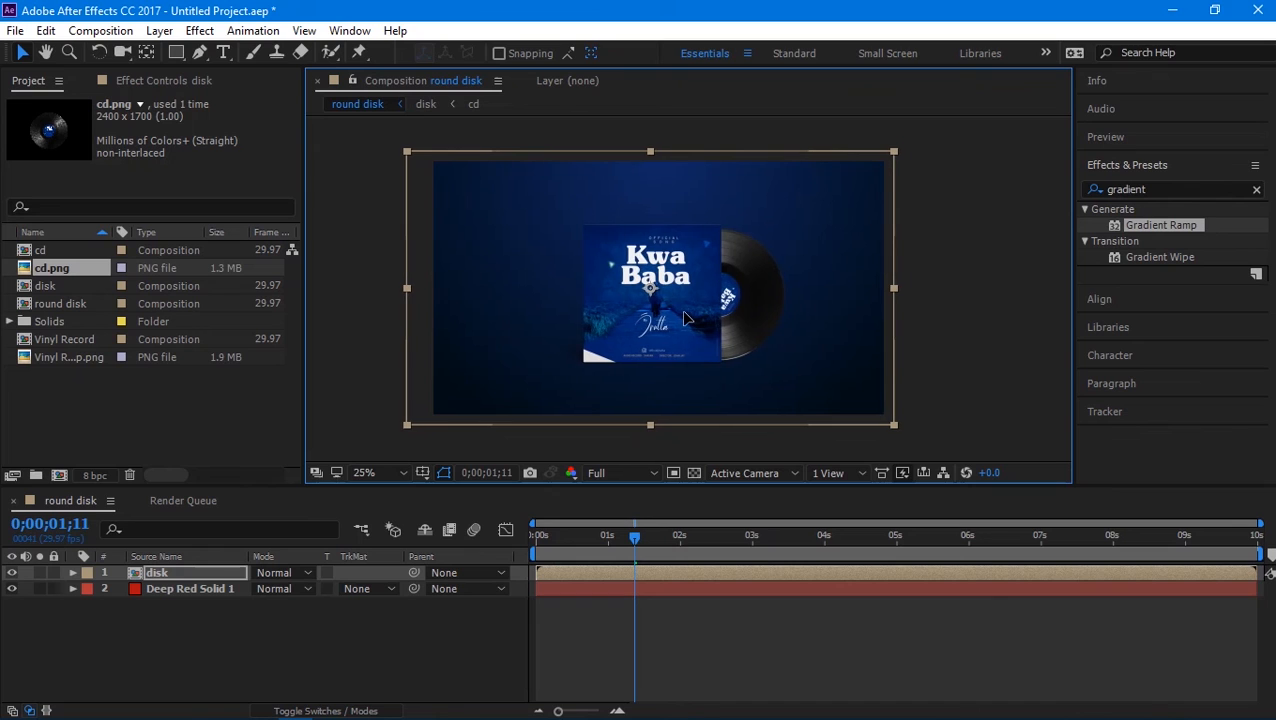
pyautogui.moveTo(892, 152)
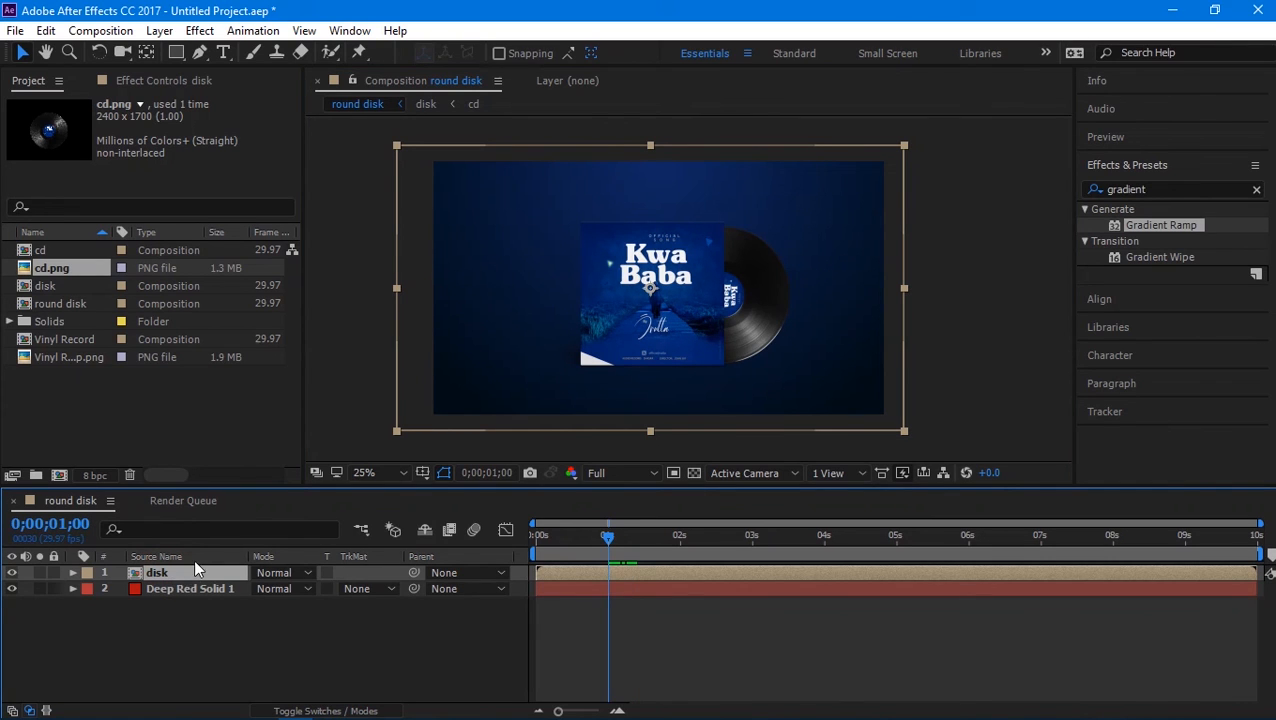
# Step: Select the disk layer to reveal its Position property, reading 924, 540
pyautogui.click(72, 572)
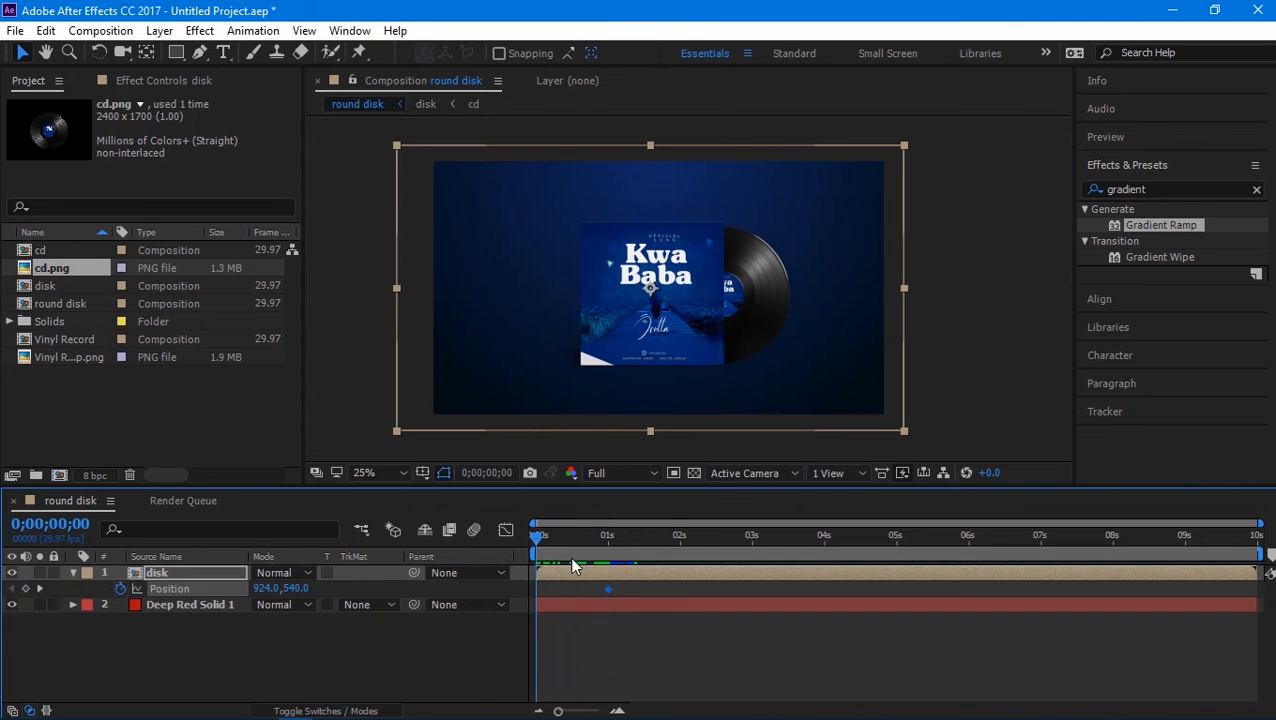
pyautogui.moveTo(548, 572)
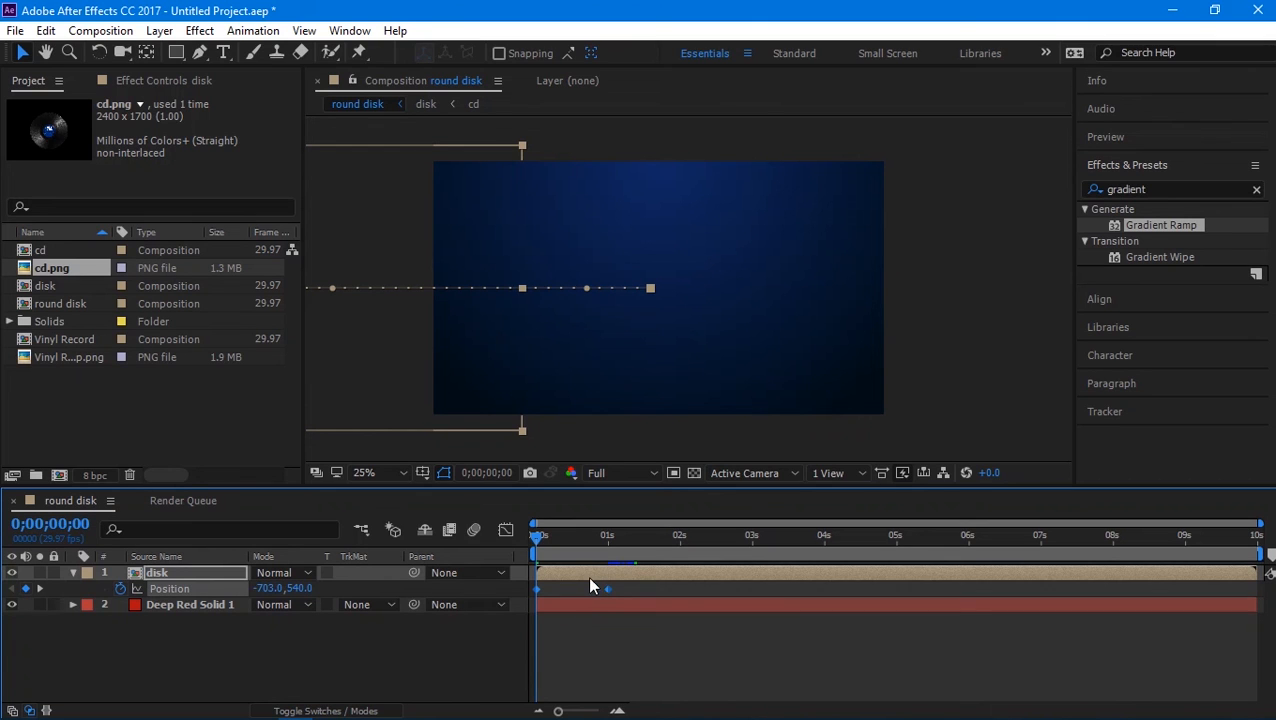
# Step: Apply Easy Ease to both Position keyframes so the disk's slide-in is smoothed
pyautogui.rightClick(608, 588)
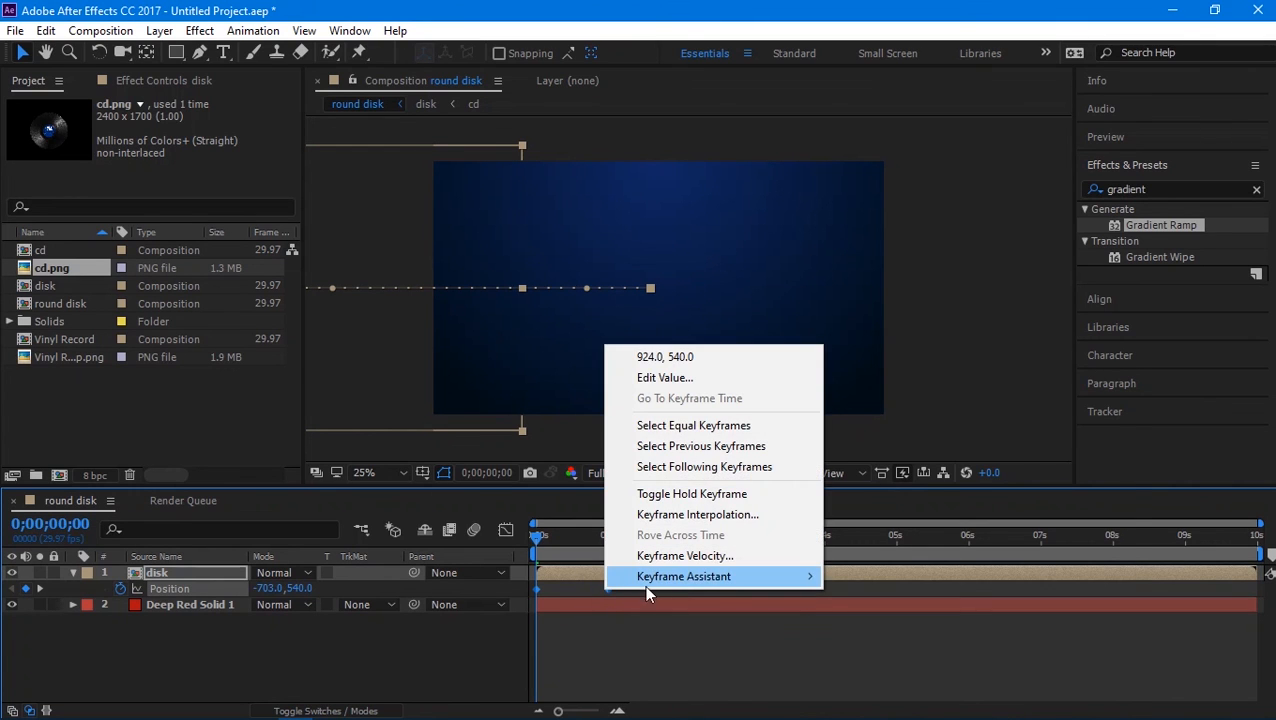
pyautogui.moveTo(684, 576)
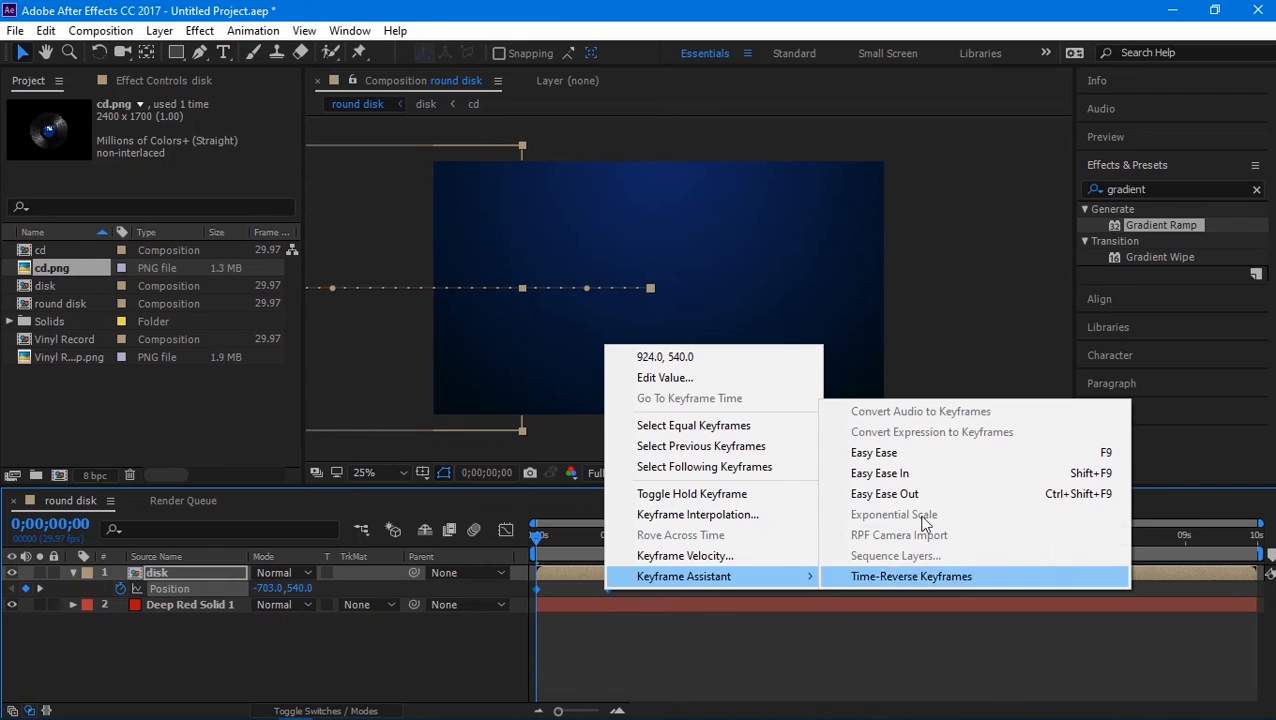
pyautogui.click(912, 576)
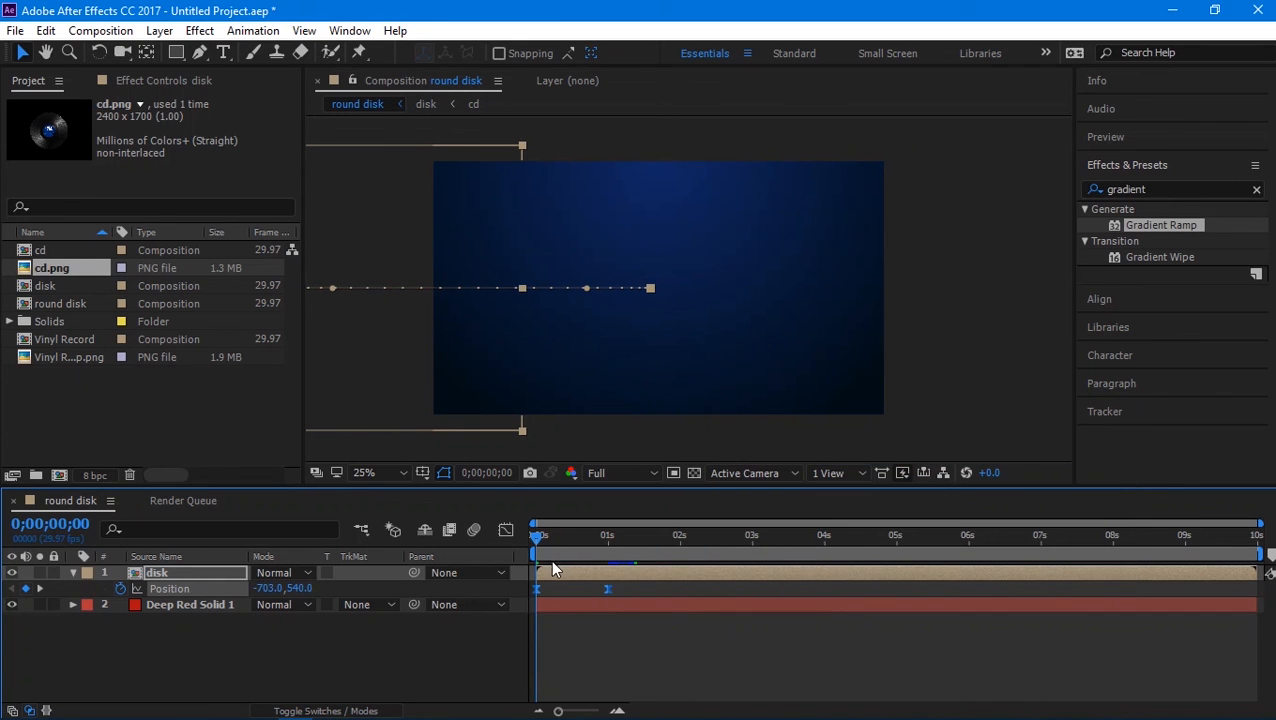